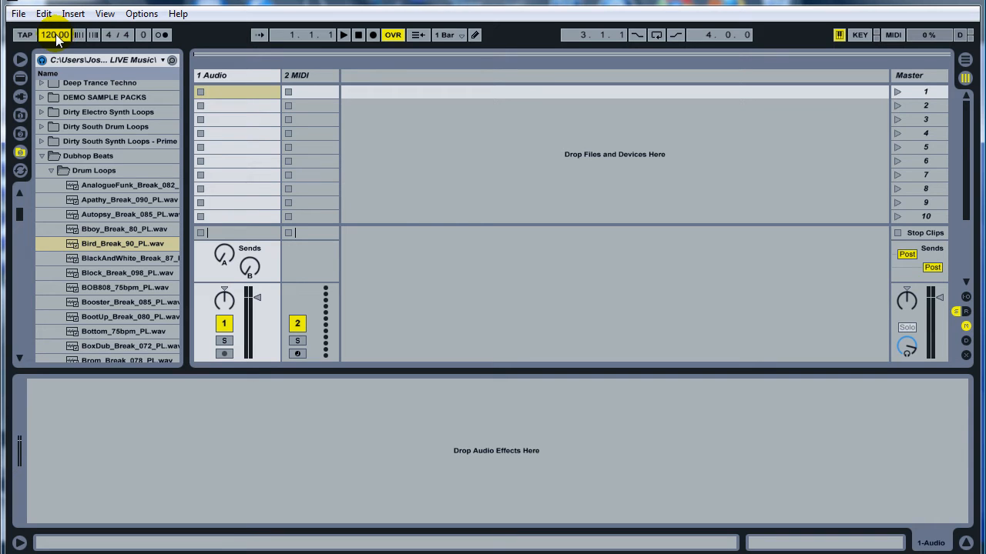
# Load the Bird_Break_90_PL.wav loop into the first slot of track 1 Audio
pyautogui.click(123, 243)
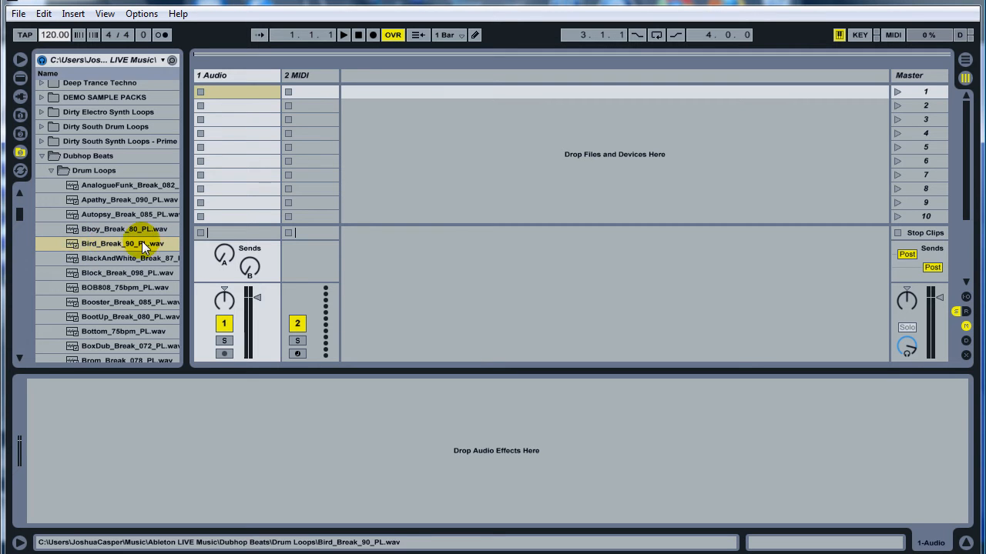
pyautogui.moveTo(142, 244); pyautogui.dragTo(237, 92)
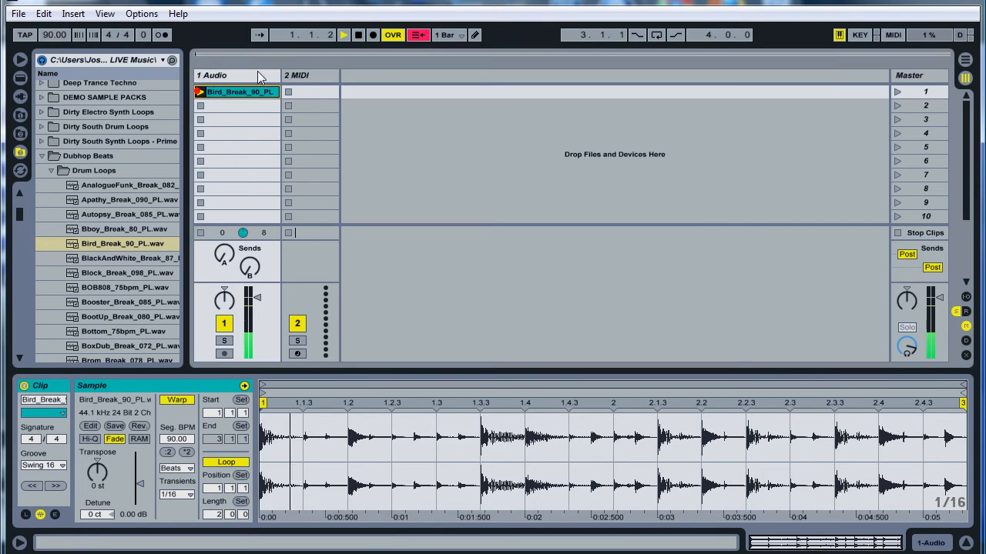
# Audition the loop from the transport, stop it, and set the song tempo to 90 BPM
pyautogui.click(343, 34)
pyautogui.write('105')
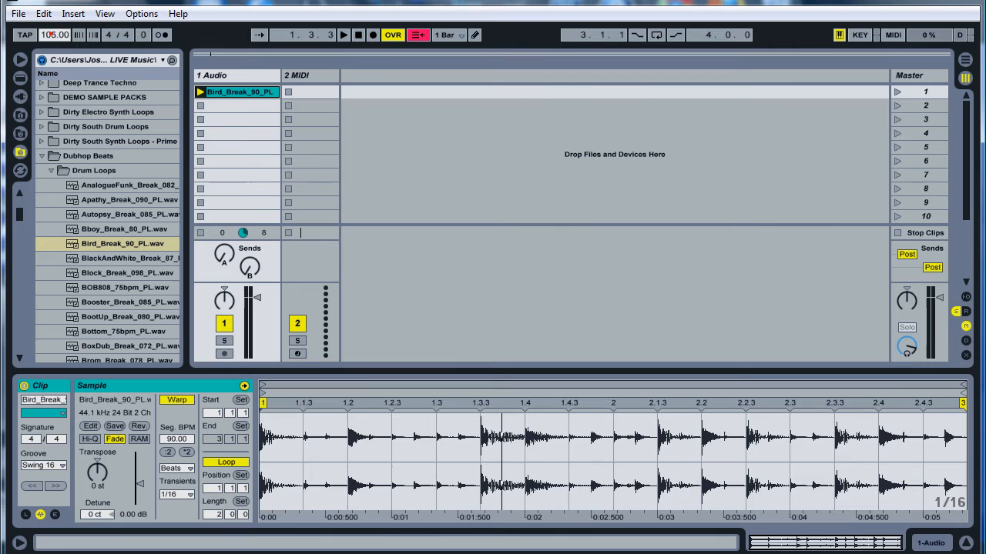
pyautogui.click(342, 34)
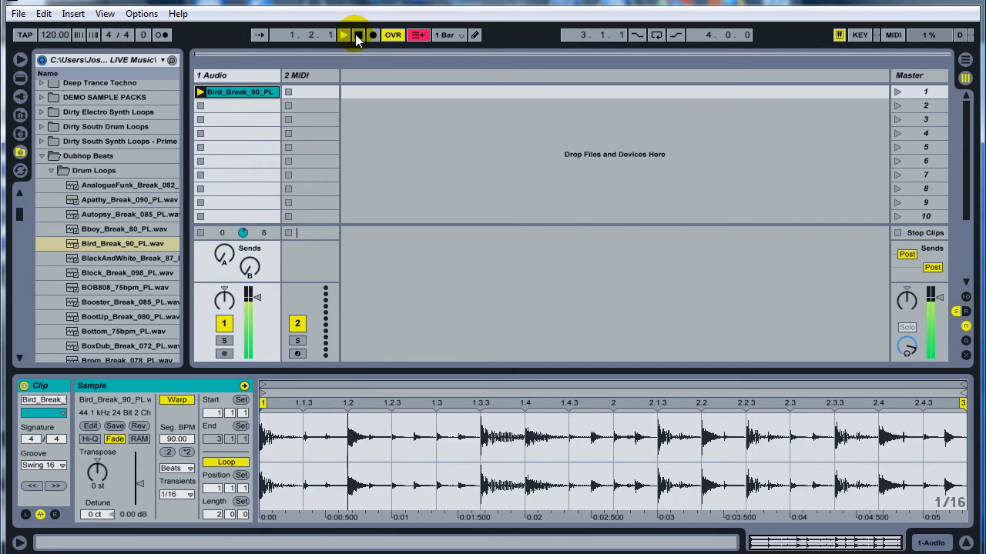
pyautogui.click(342, 34)
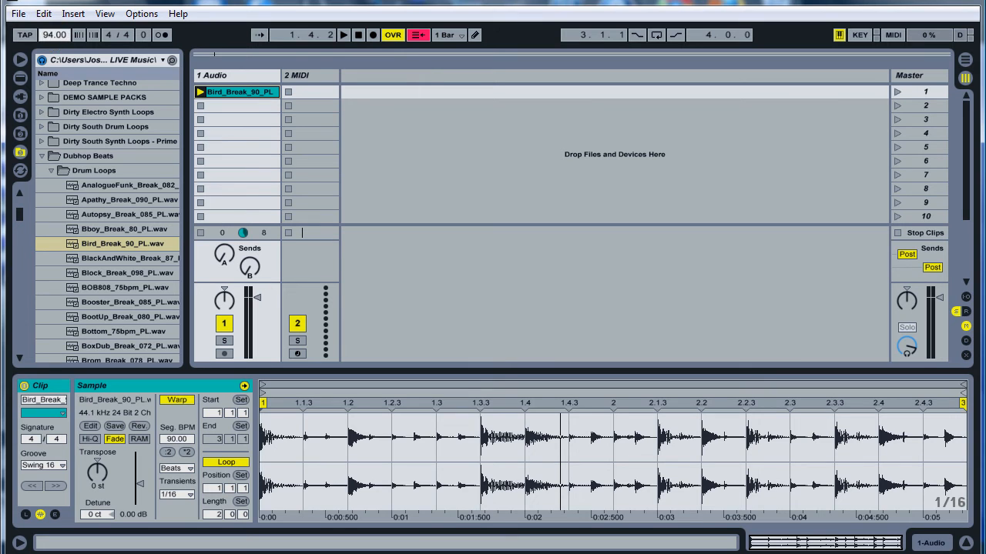
pyautogui.click(239, 92)
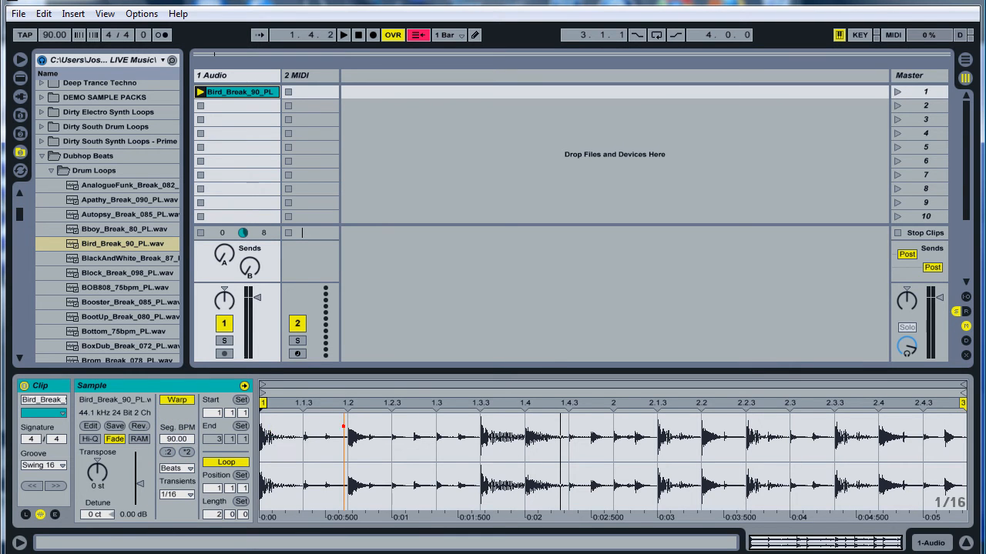
pyautogui.moveTo(468, 428)
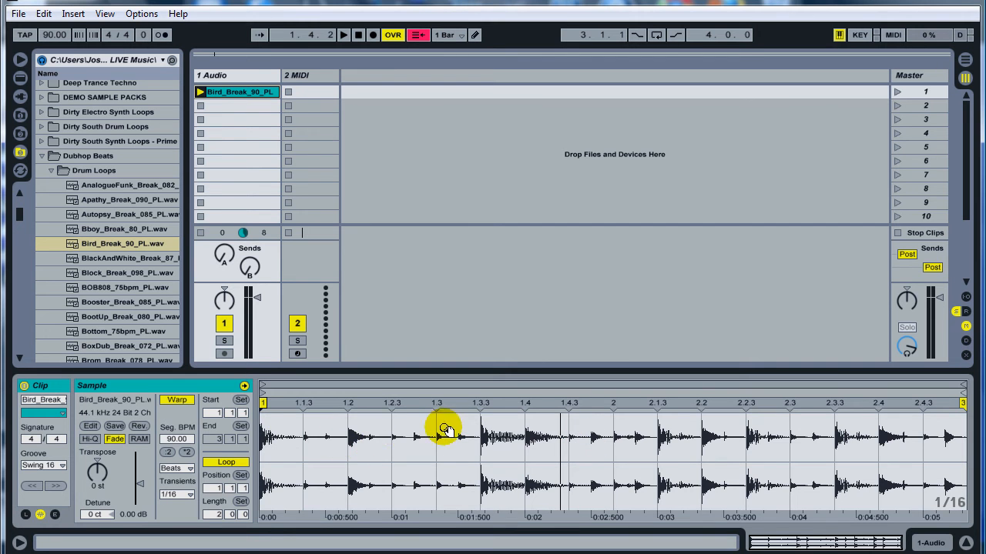
pyautogui.moveTo(400, 316)
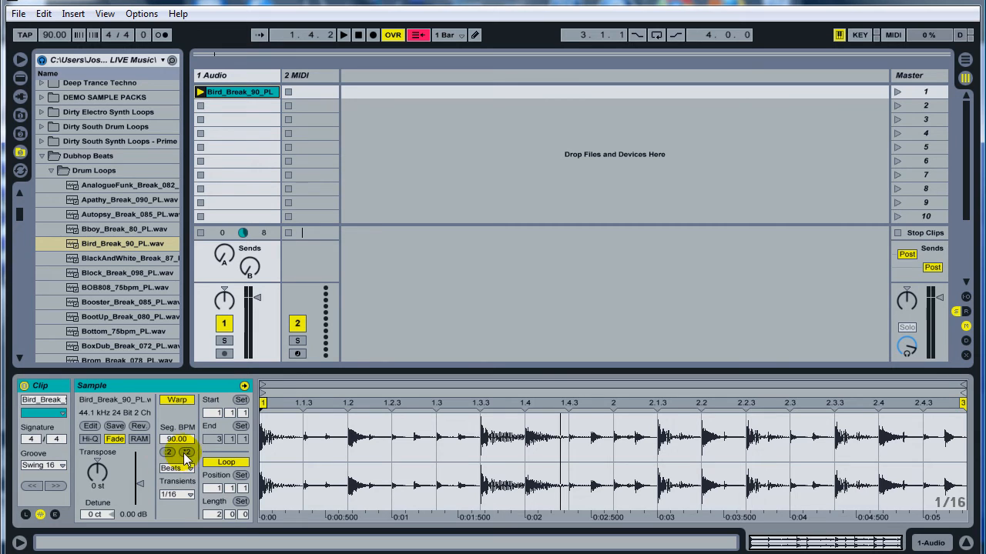
pyautogui.click(184, 452)
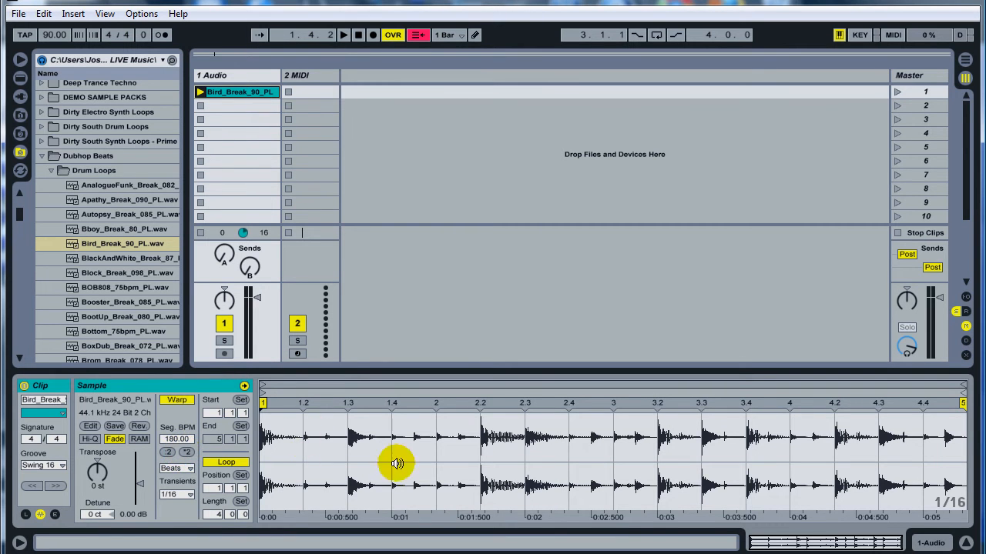
pyautogui.click(342, 33)
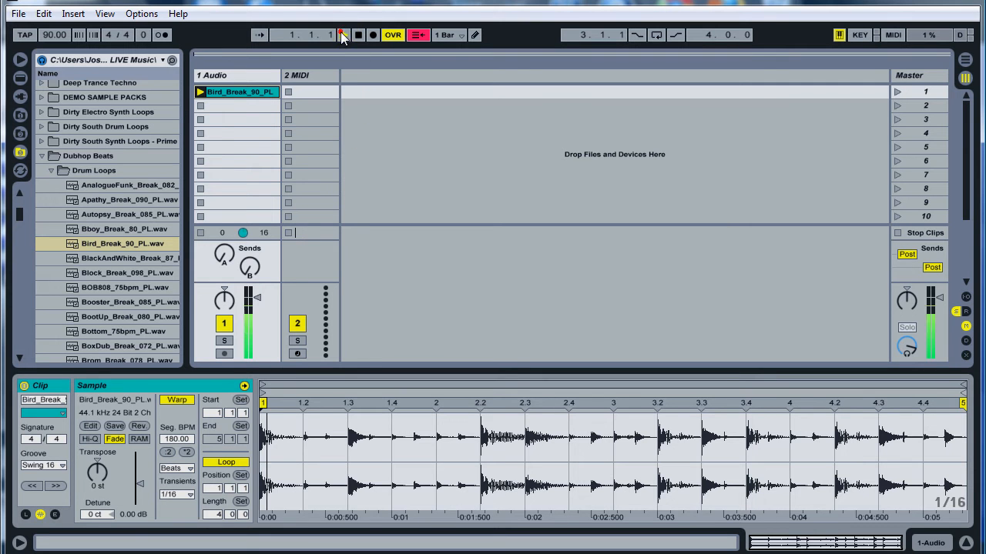
pyautogui.click(345, 34)
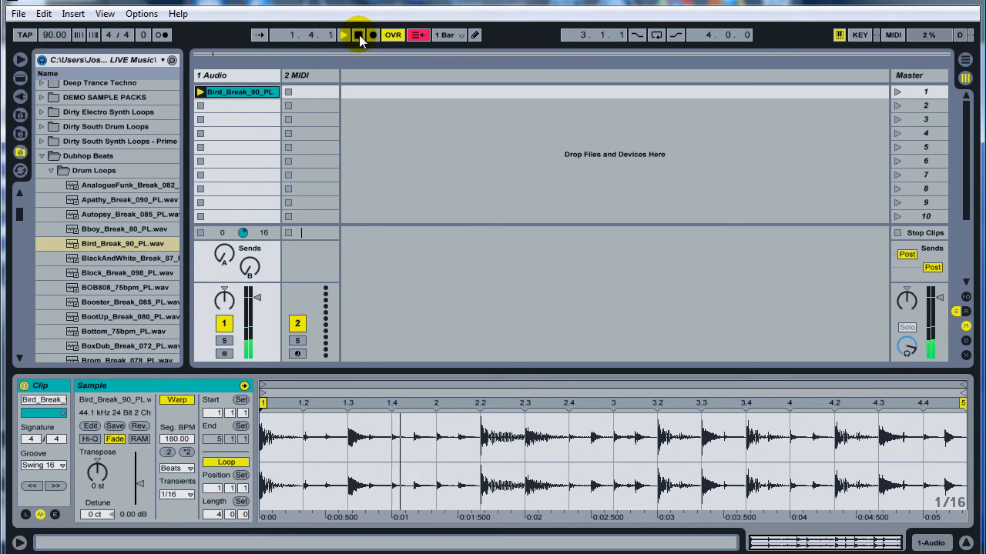
pyautogui.click(344, 34)
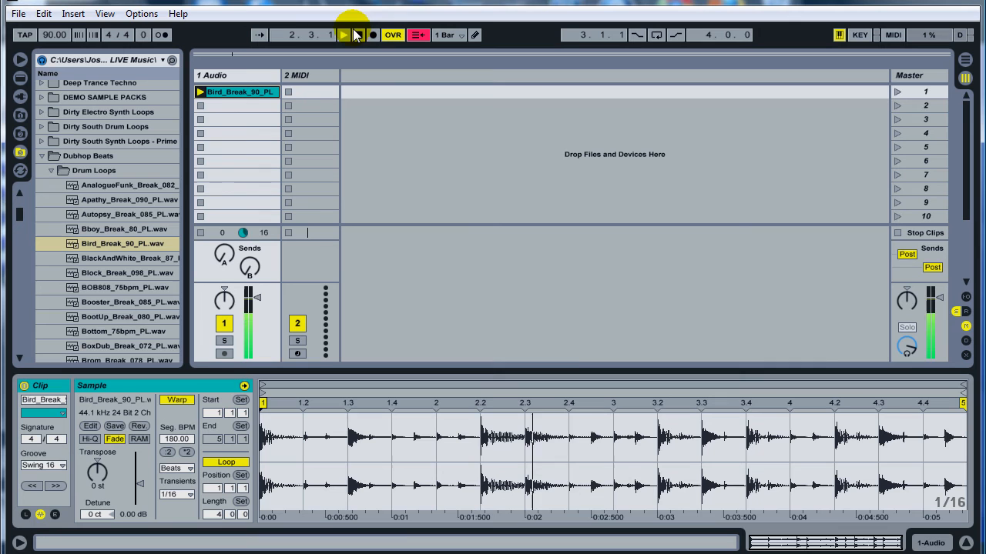
pyautogui.click(343, 34)
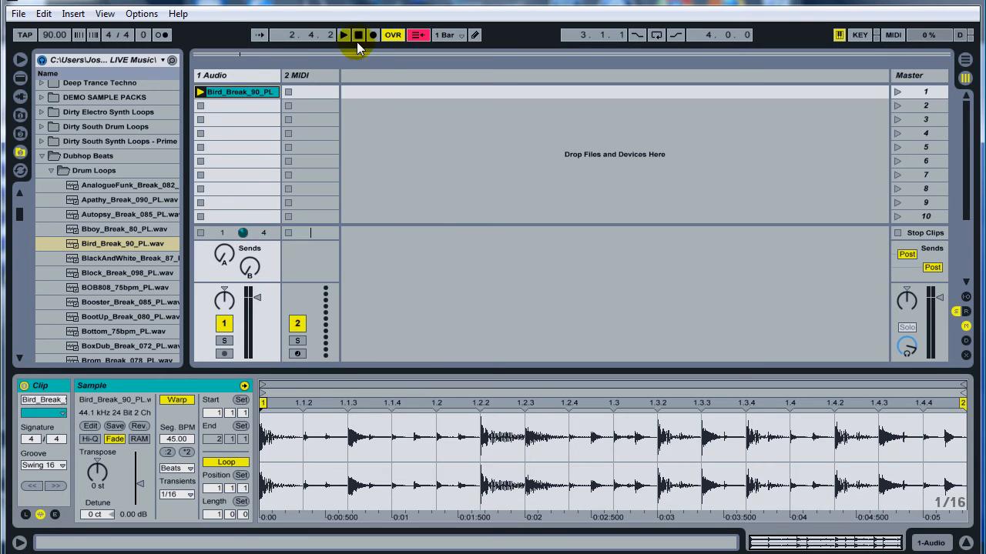
pyautogui.click(343, 33)
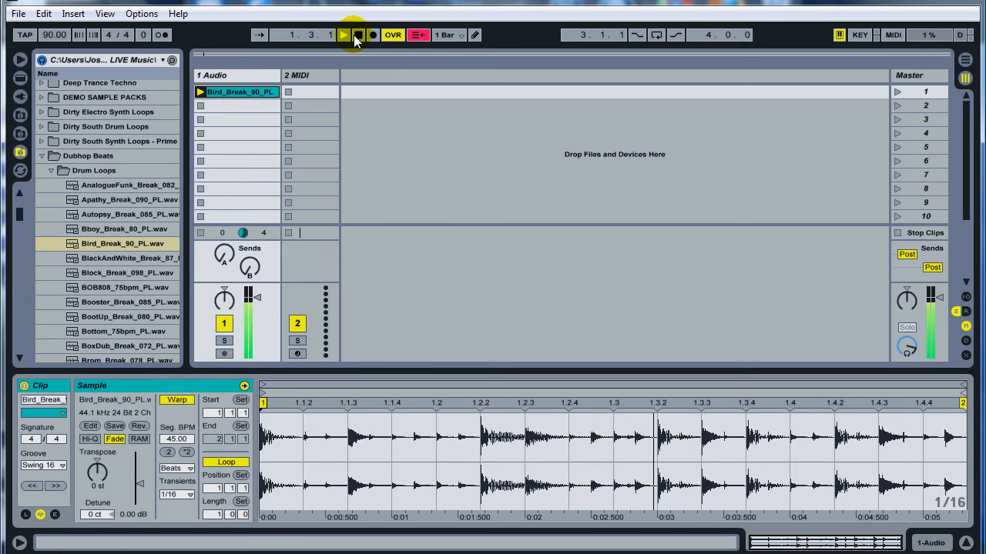
pyautogui.click(358, 34)
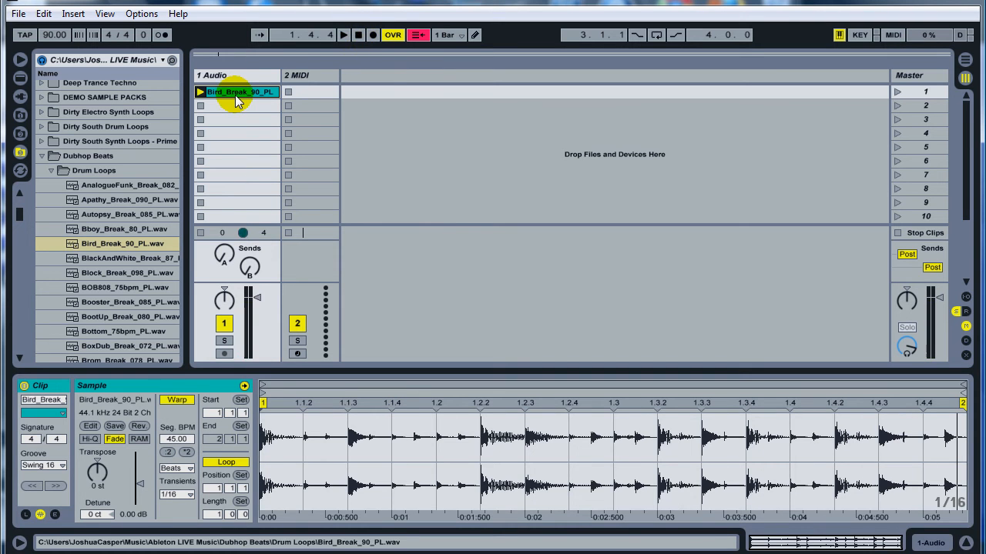
pyautogui.moveTo(259, 95)
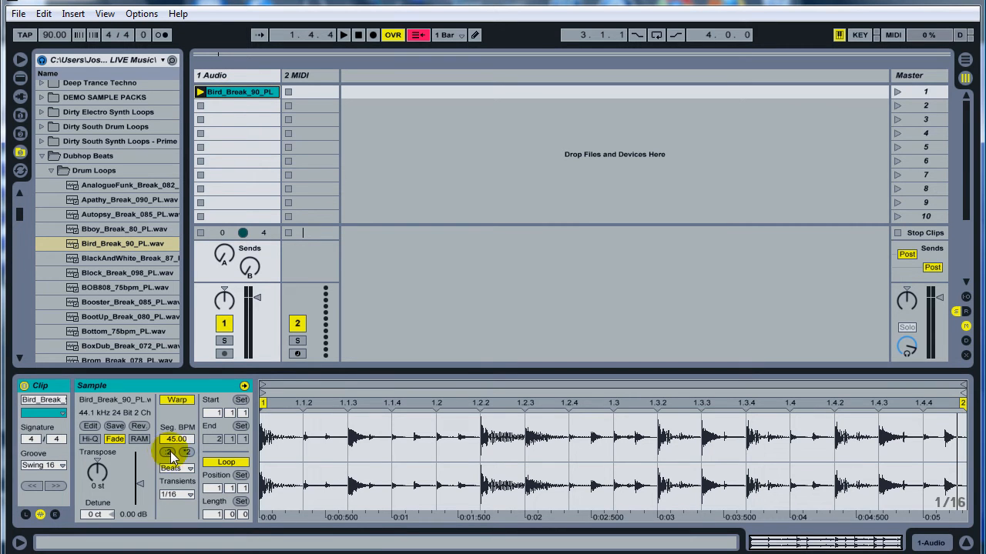
pyautogui.click(186, 453)
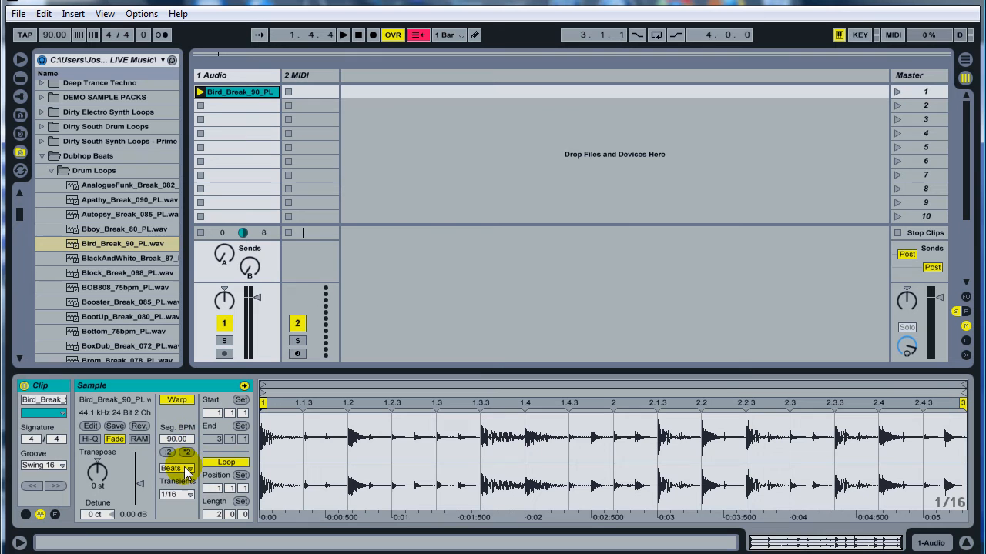
# Audition the clip under the Tones warp mode with a changed grain size, then under Texture
pyautogui.click(176, 468)
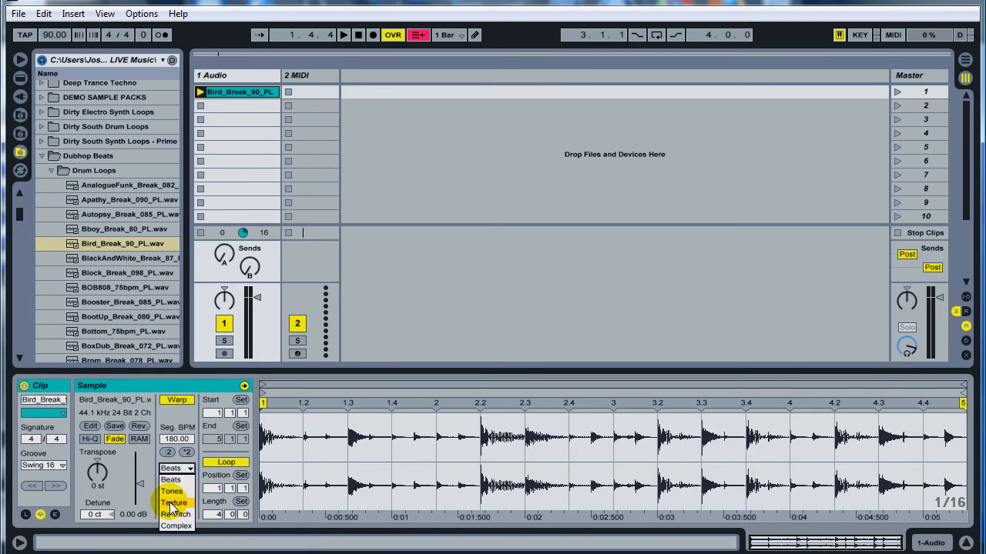
pyautogui.click(171, 492)
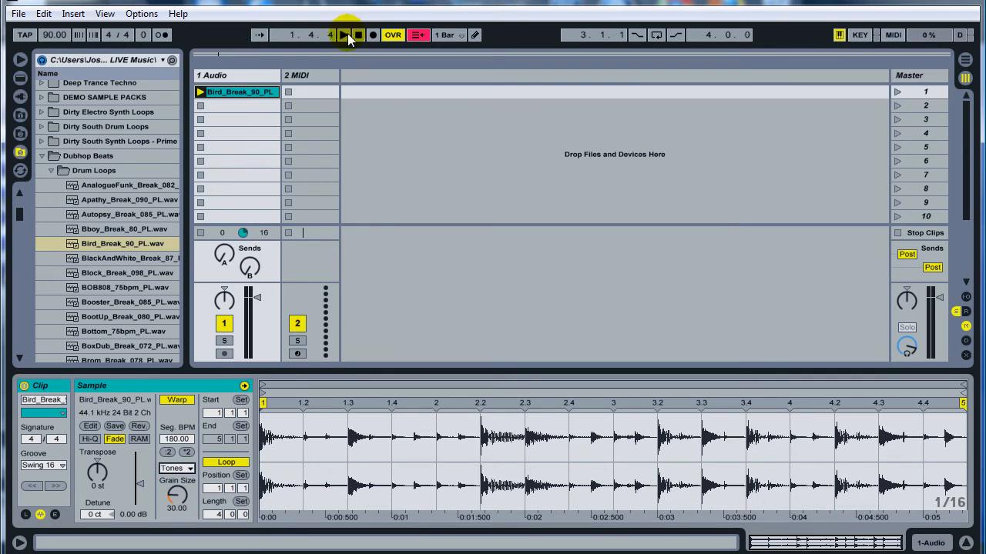
pyautogui.click(345, 33)
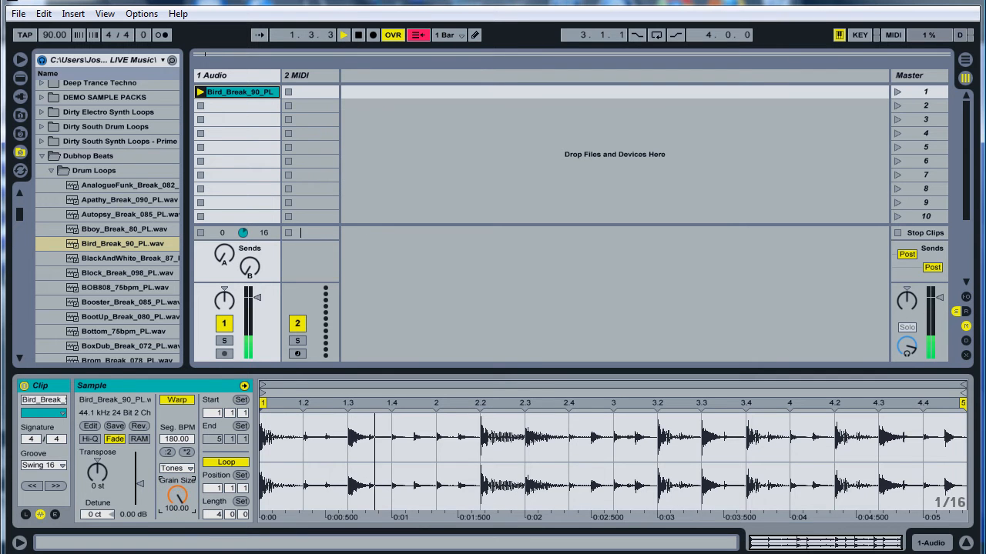
pyautogui.moveTo(176, 496); pyautogui.dragTo(175, 508)
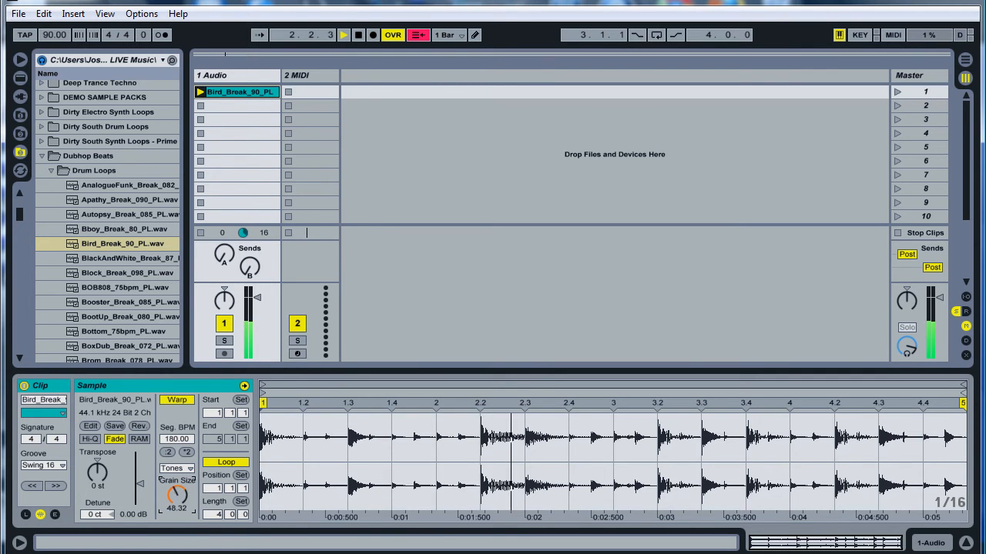
pyautogui.click(176, 468)
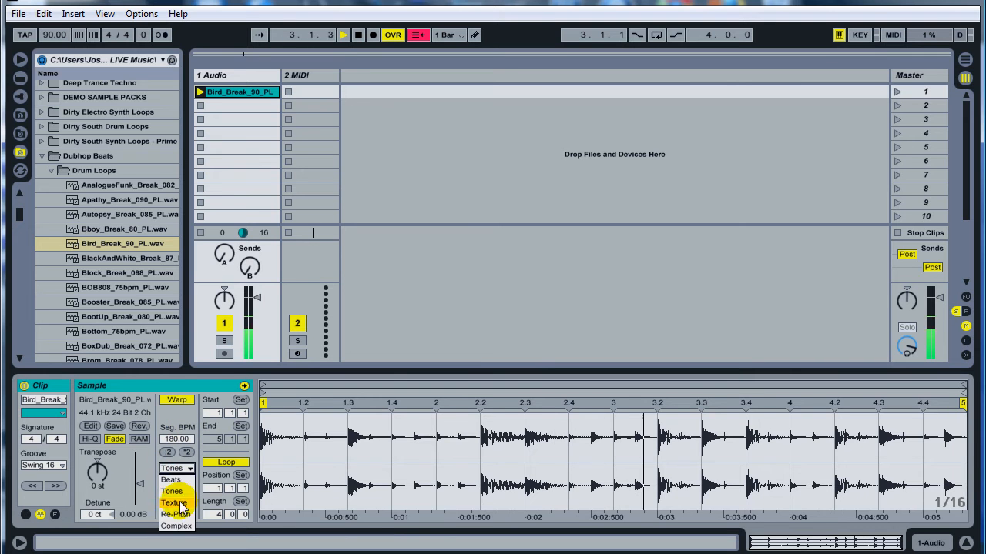
pyautogui.click(174, 502)
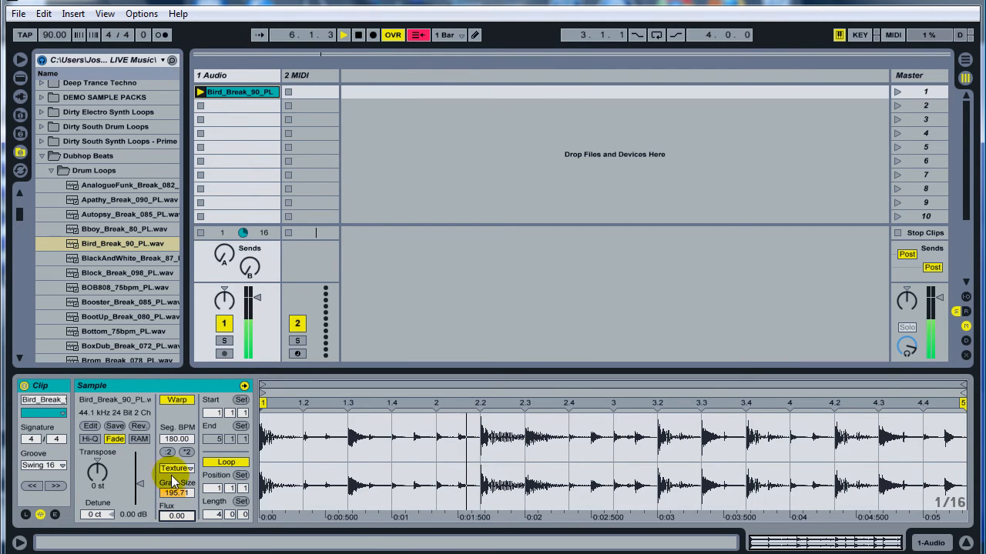
# Try other segment BPM values for the clip and stop playback
pyautogui.click(175, 468)
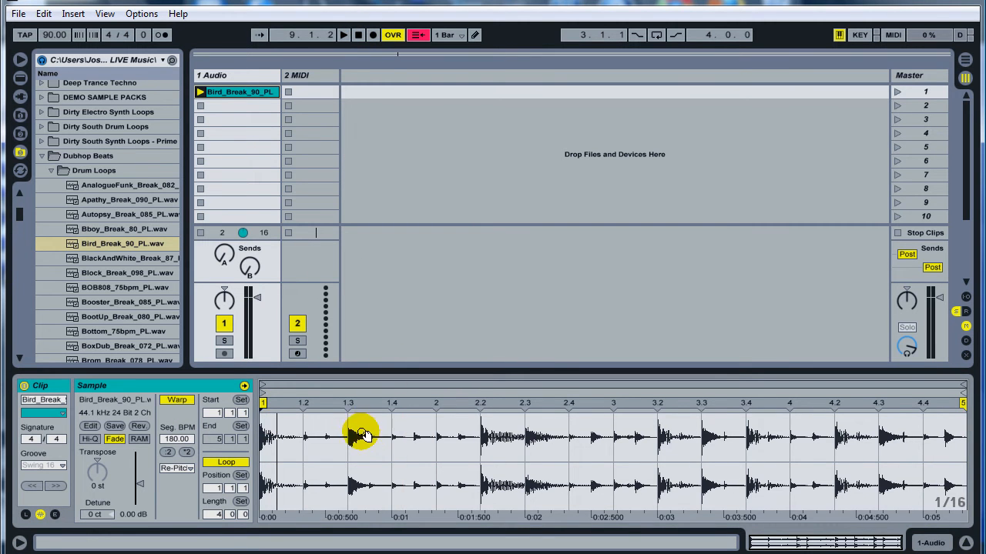
pyautogui.click(187, 453)
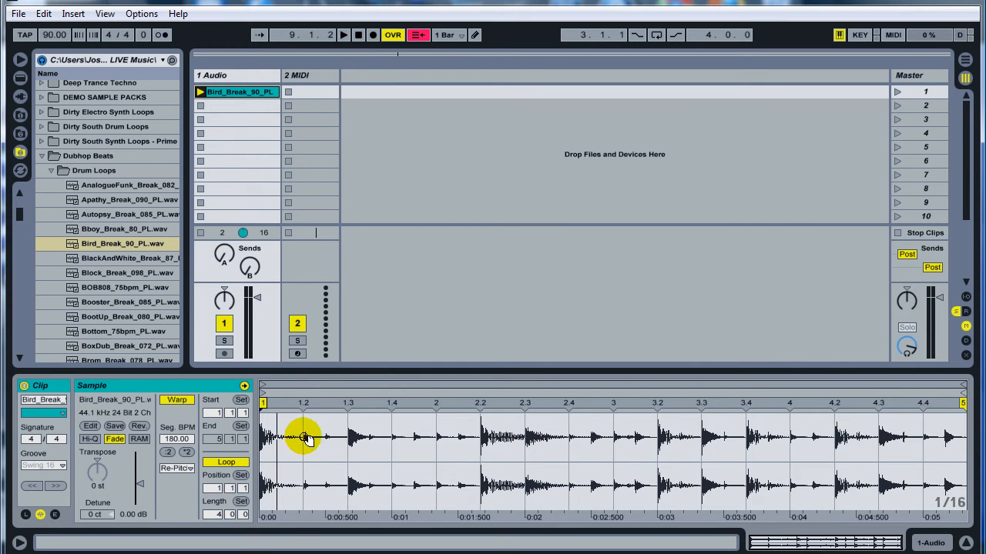
pyautogui.moveTo(850, 446)
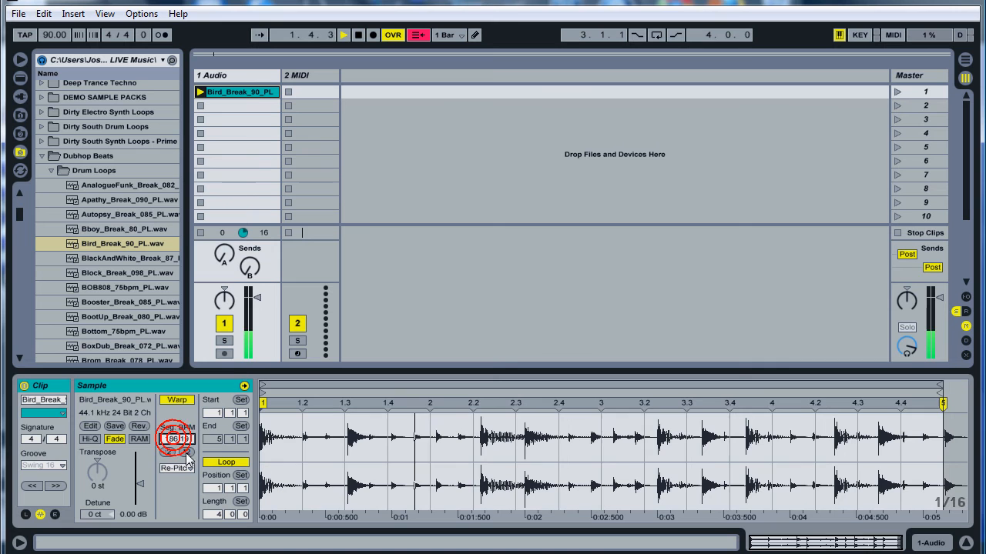
pyautogui.click(176, 428)
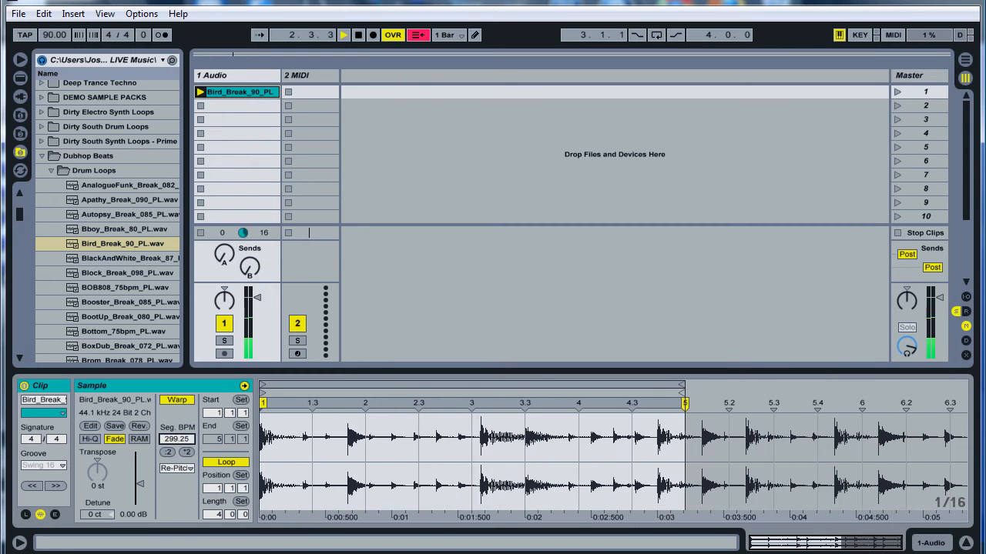
pyautogui.click(358, 34)
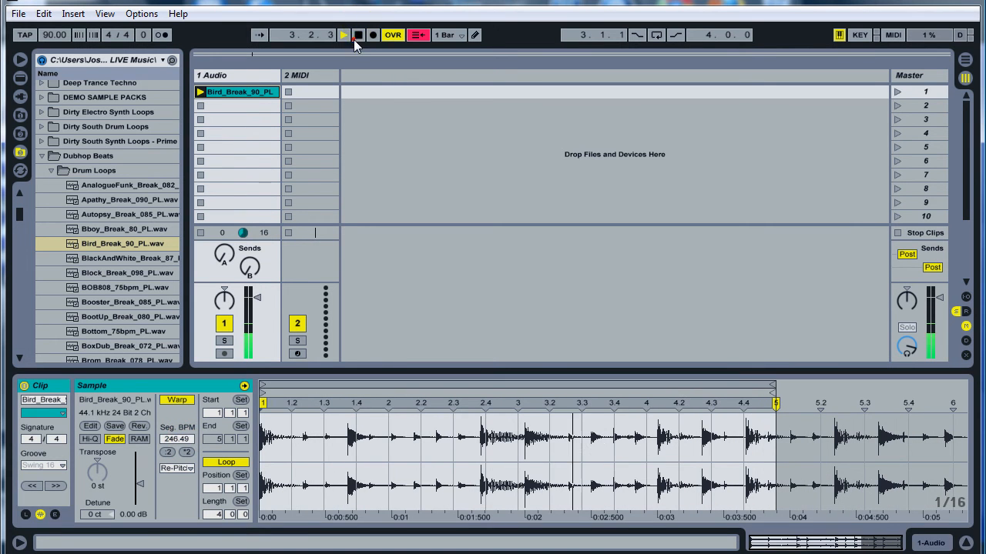
pyautogui.click(357, 34)
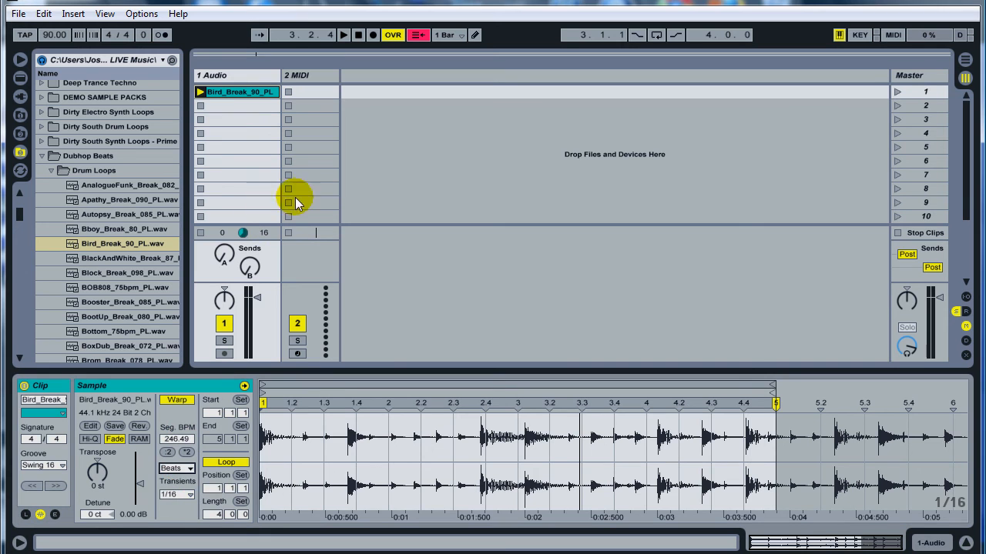
pyautogui.moveTo(512, 363)
pyautogui.write('180')
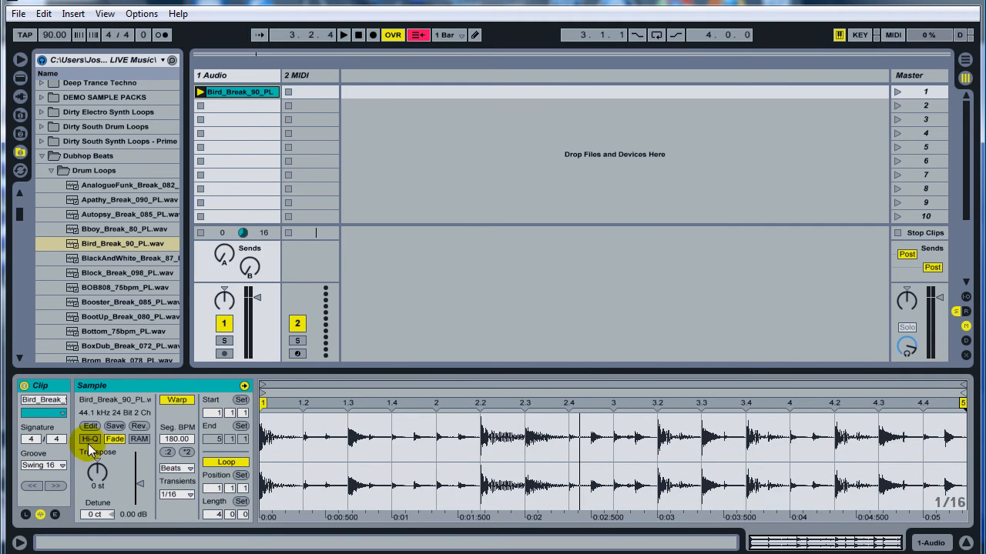
# Halve the clip's Seg. BPM to 90.00 so it spans two bars and play it
pyautogui.click(164, 452)
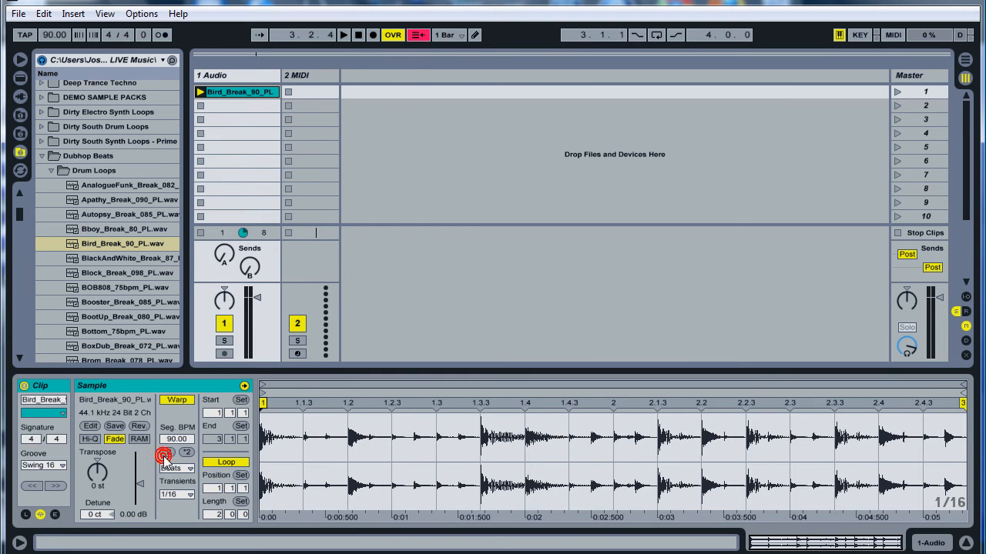
pyautogui.click(343, 34)
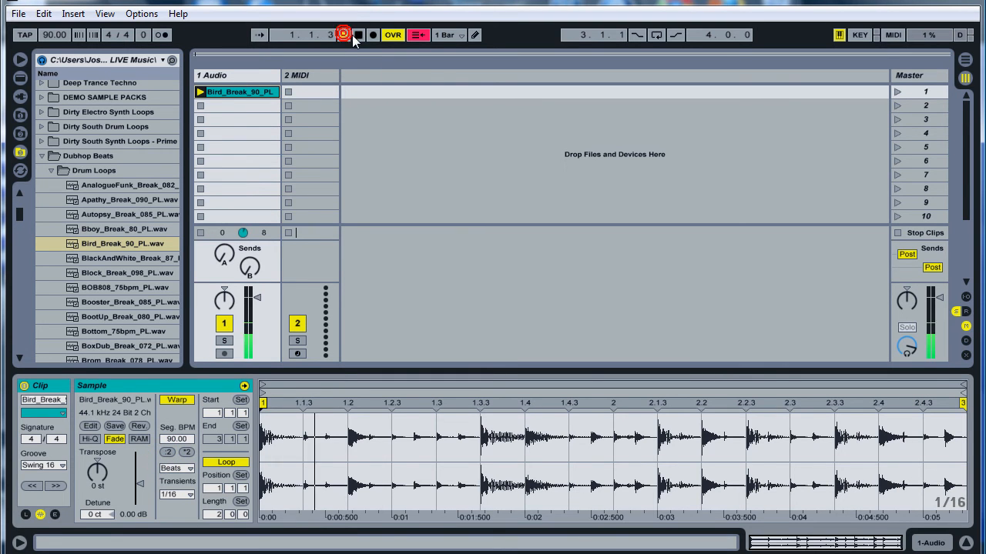
pyautogui.click(343, 34)
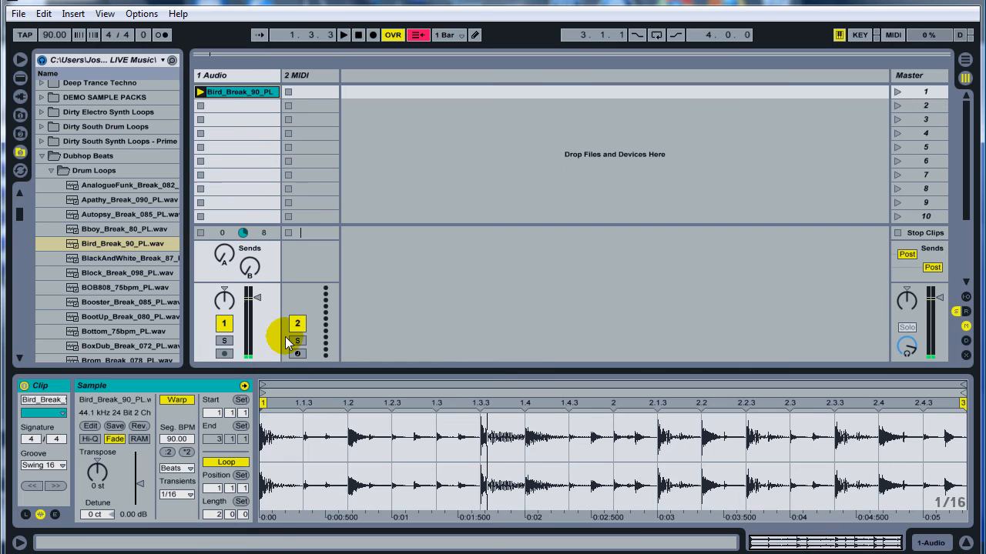
# Duplicate the clip into slots 2 and 3 and name scenes 1 and 2 90BPM and 180BPM
pyautogui.click(239, 93)
pyautogui.write('90BPM')
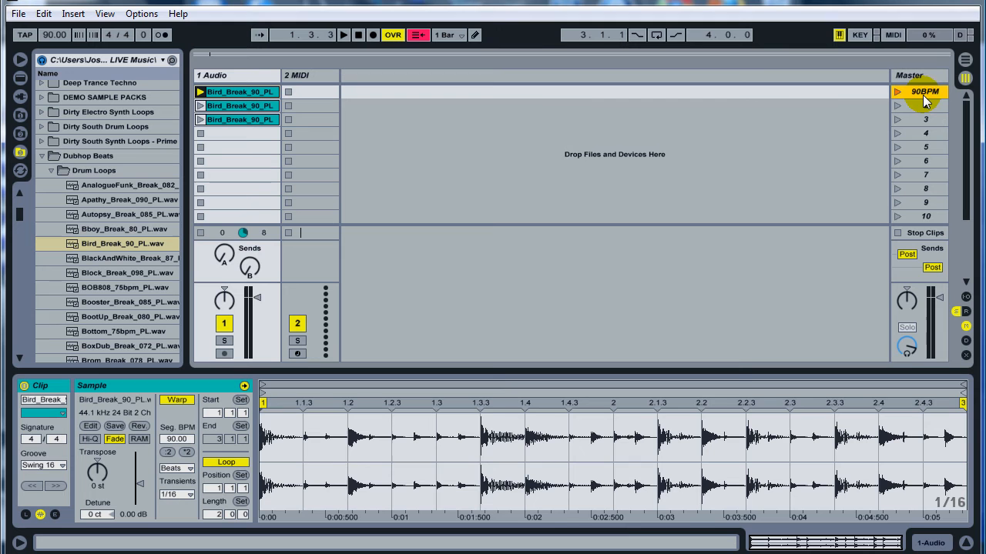
pyautogui.moveTo(896, 95)
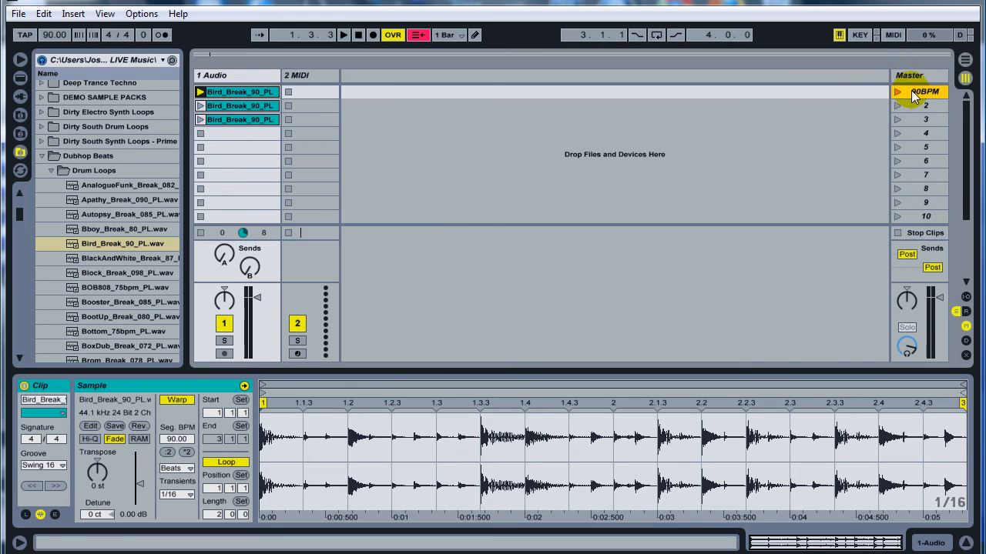
pyautogui.moveTo(493, 218)
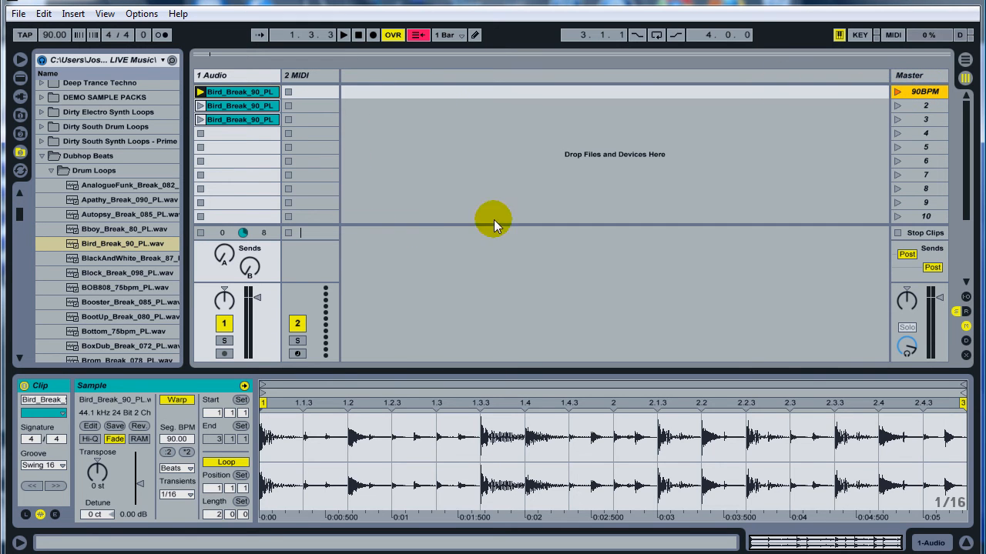
pyautogui.moveTo(238, 65)
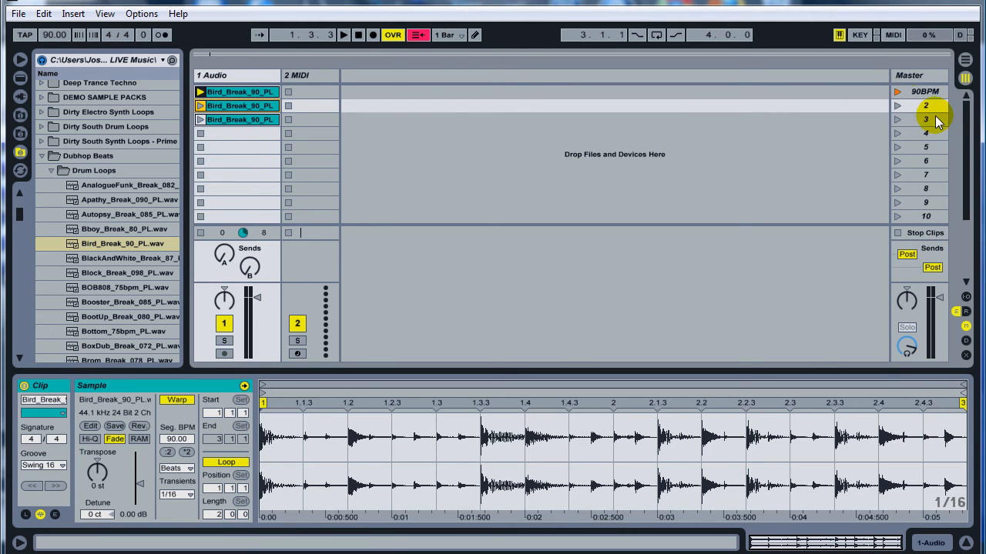
pyautogui.click(924, 105)
pyautogui.write('180BPM')
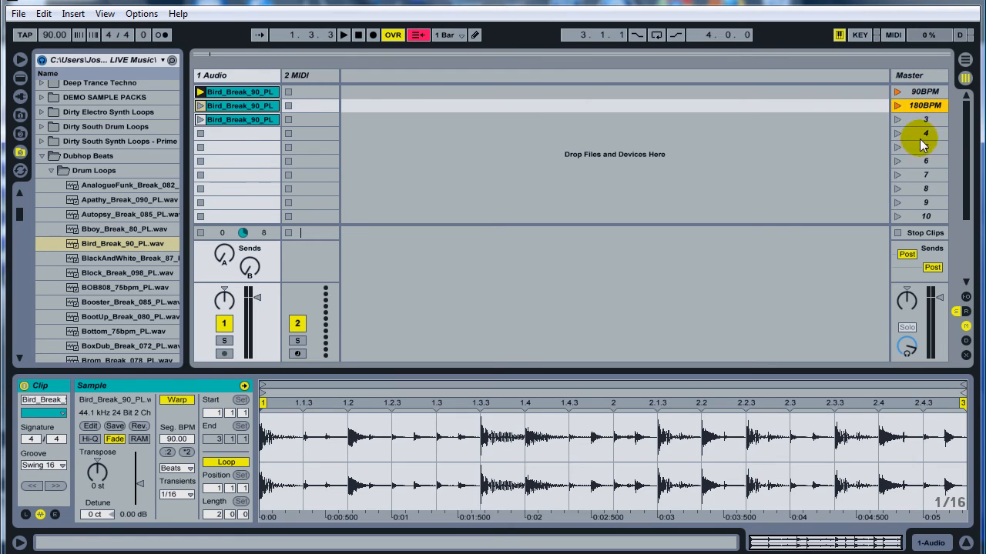
pyautogui.click(924, 121)
pyautogui.write('45BP')
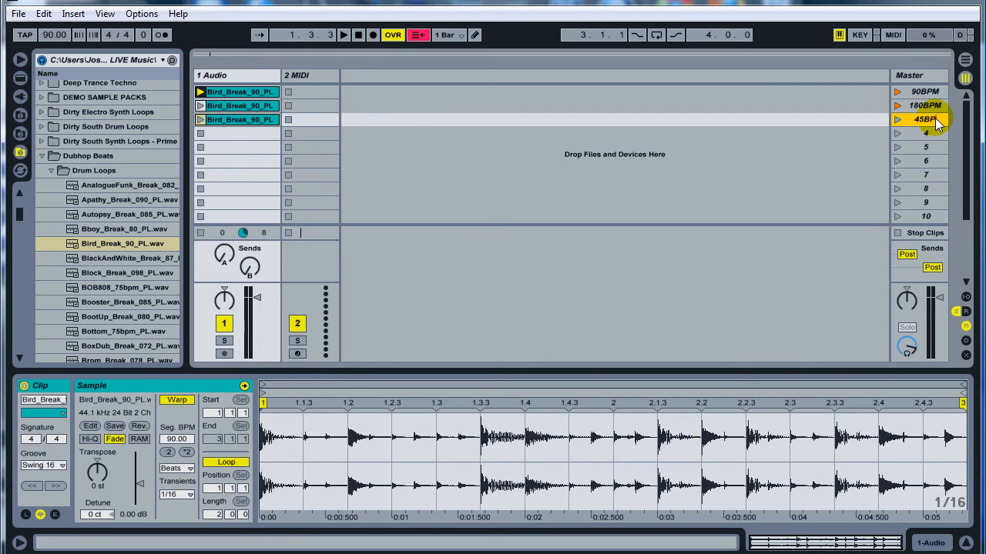
pyautogui.moveTo(951, 63)
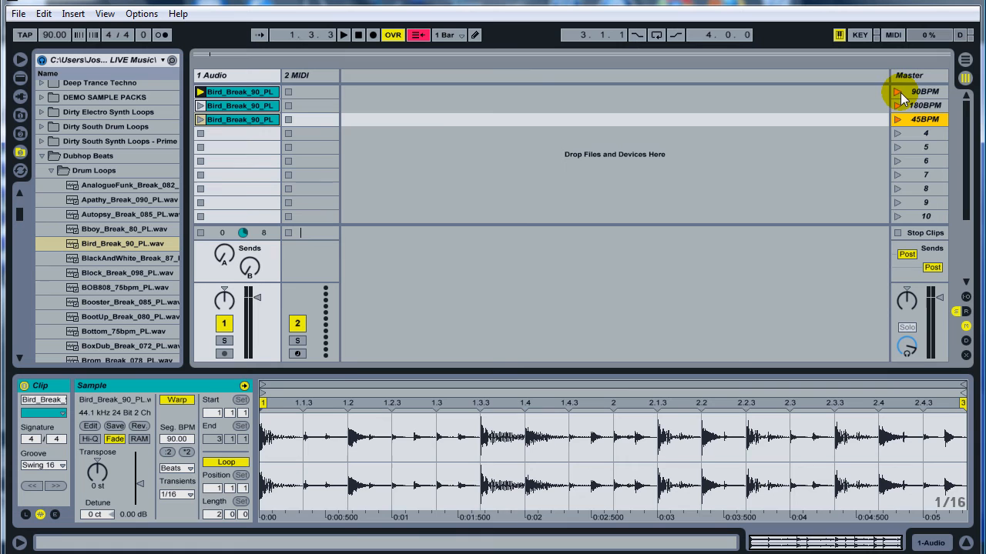
# Launch the 90BPM, 180BPM and 45BPM scenes to switch the song tempo between them
pyautogui.click(896, 105)
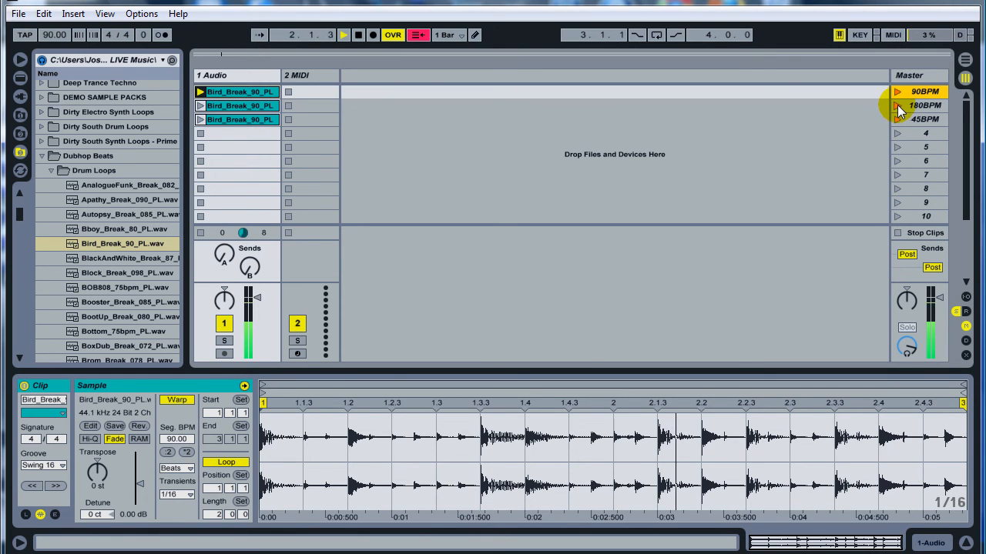
pyautogui.click(896, 104)
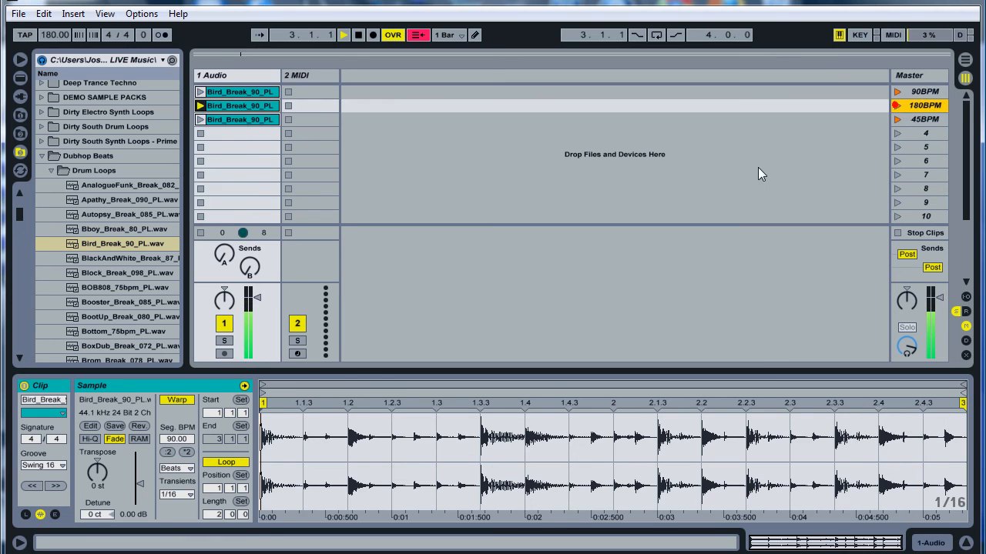
pyautogui.click(897, 105)
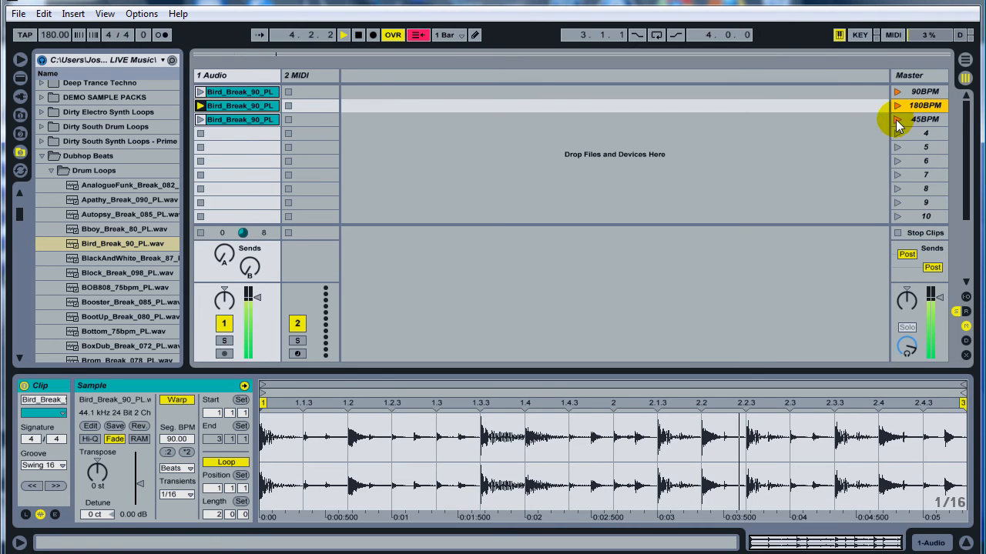
pyautogui.click(897, 120)
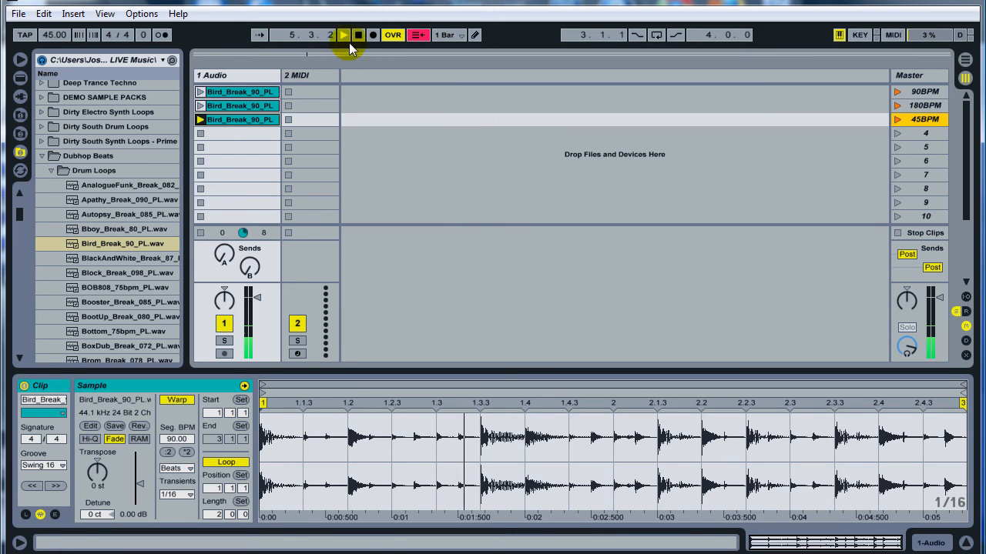
# Launch the individual drum clips on their own without changing the tempo
pyautogui.click(240, 105)
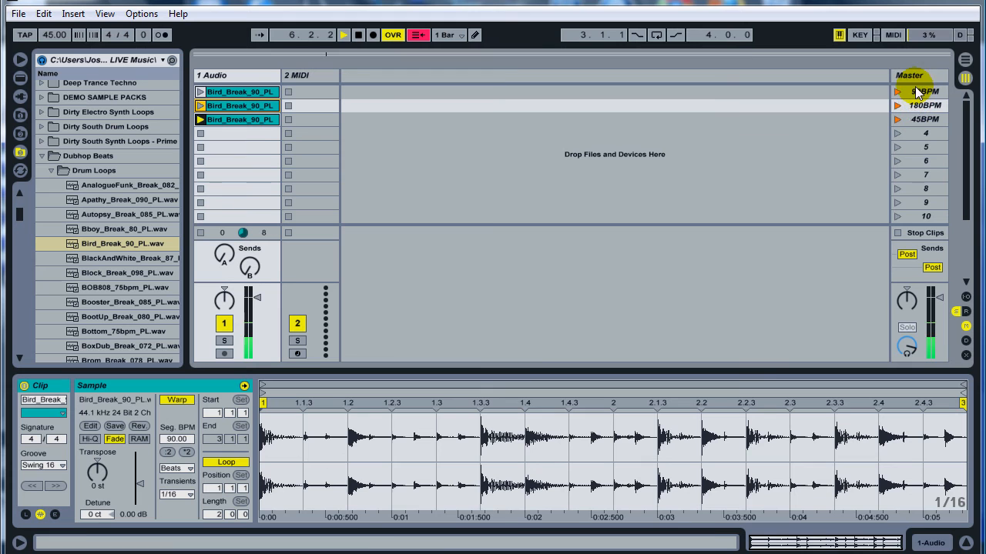
pyautogui.click(200, 93)
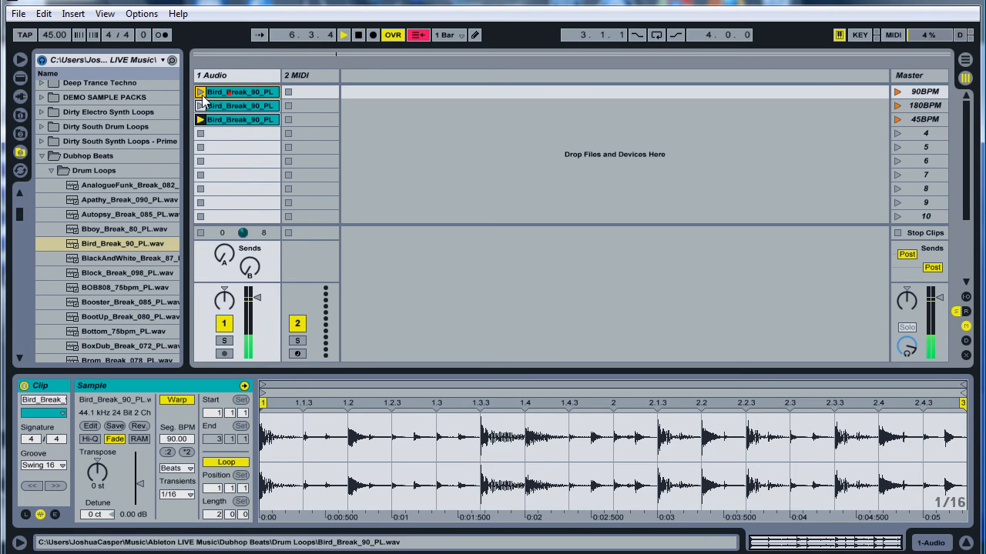
pyautogui.click(200, 93)
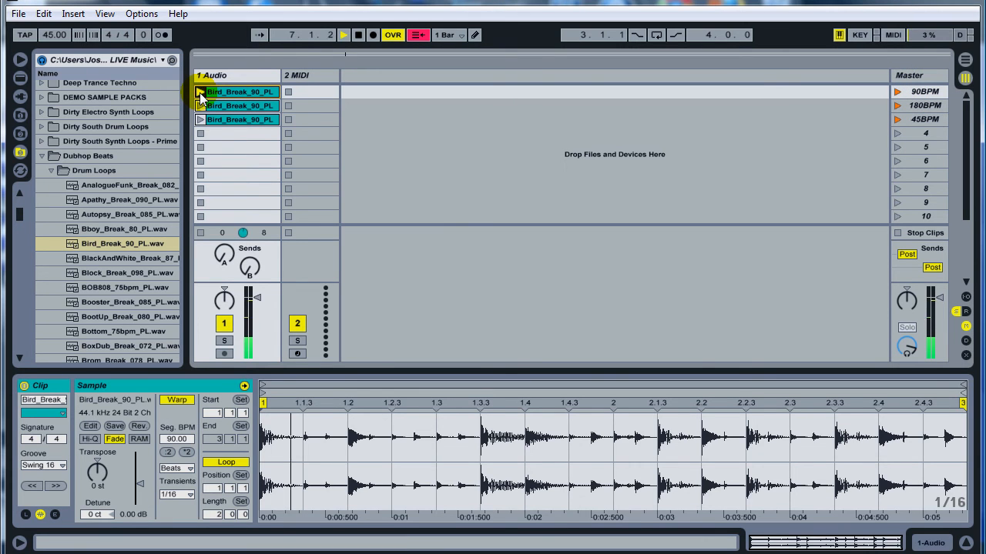
pyautogui.click(201, 93)
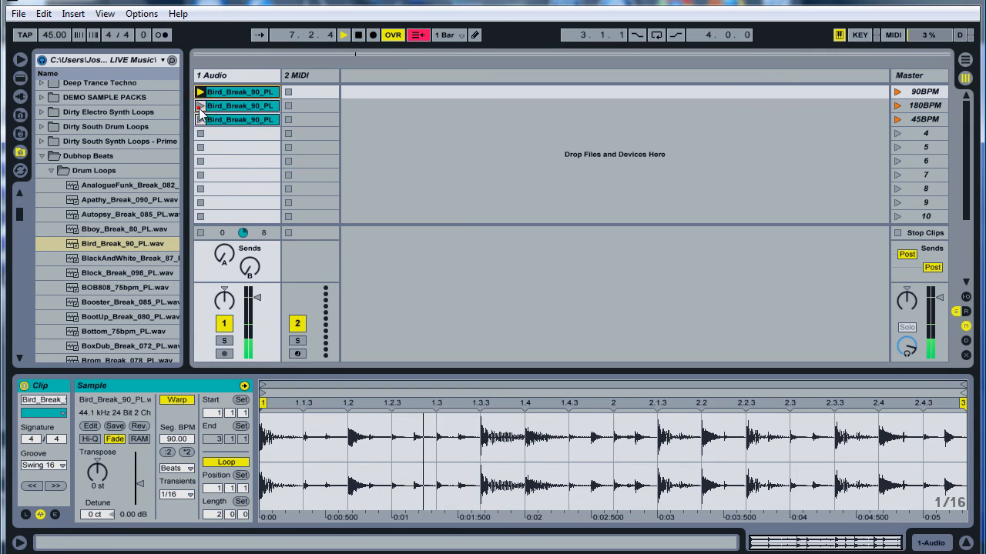
# Stop playback, relaunch the 90BPM scene and play it from the transport
pyautogui.click(357, 34)
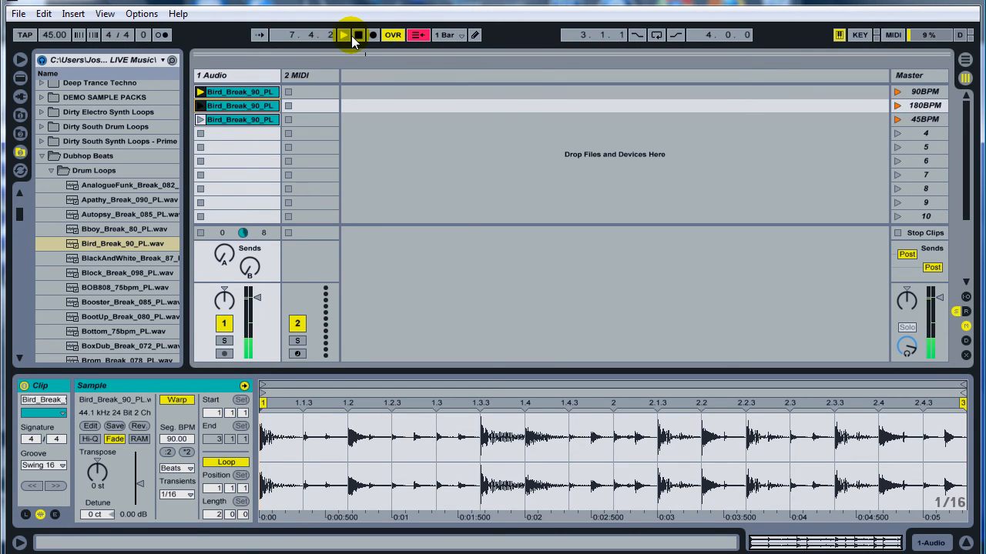
pyautogui.click(357, 34)
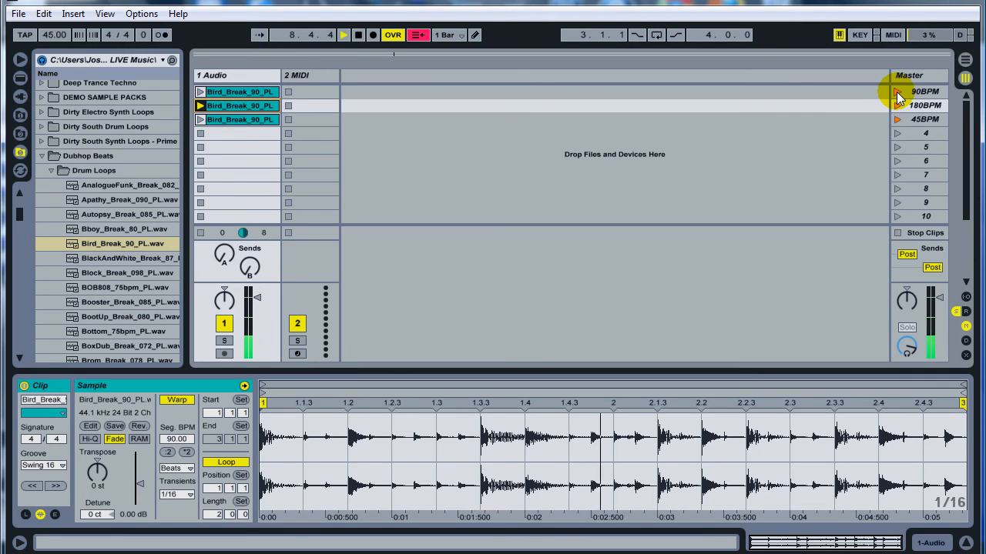
pyautogui.click(896, 92)
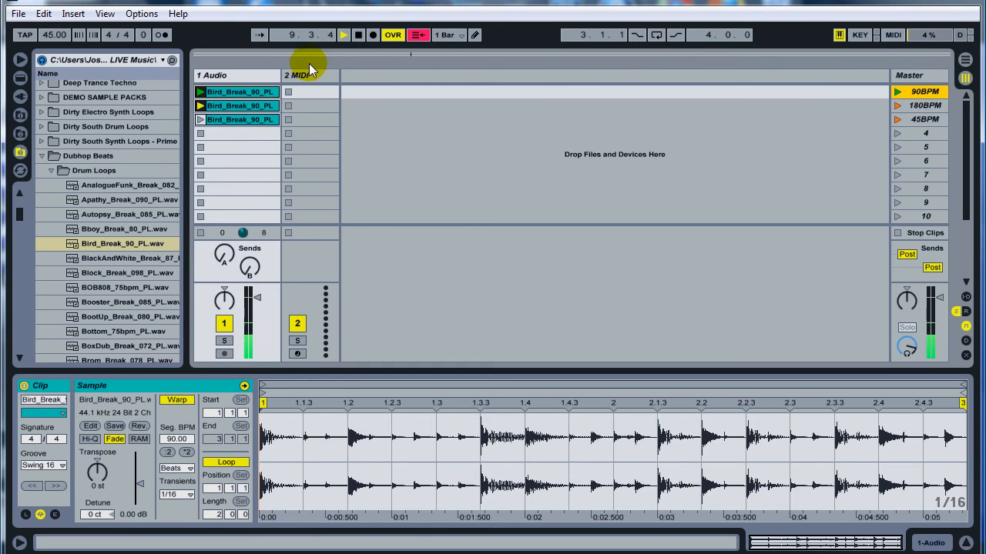
pyautogui.click(343, 34)
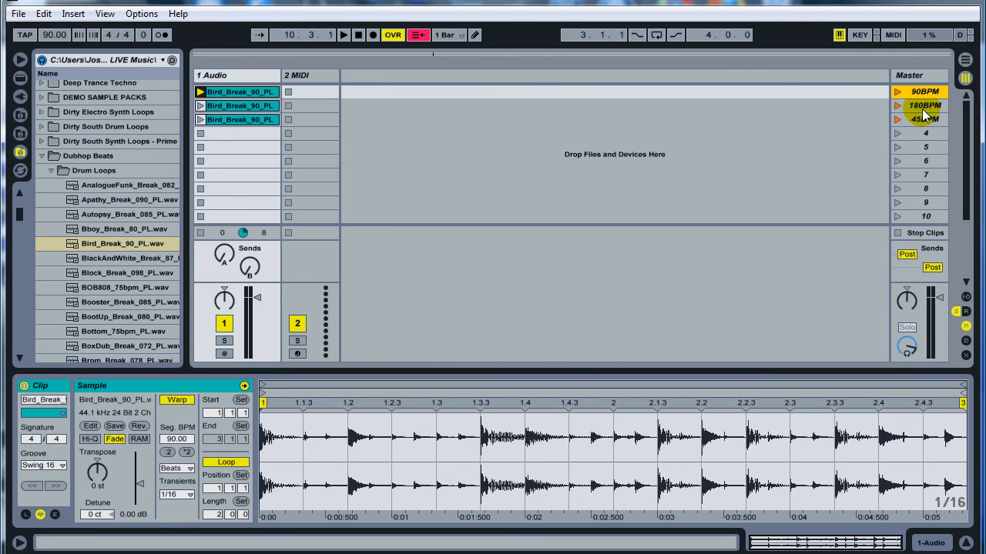
# Confirm the third scene's name 45BPM and show the MIDI mapping overview
pyautogui.click(924, 120)
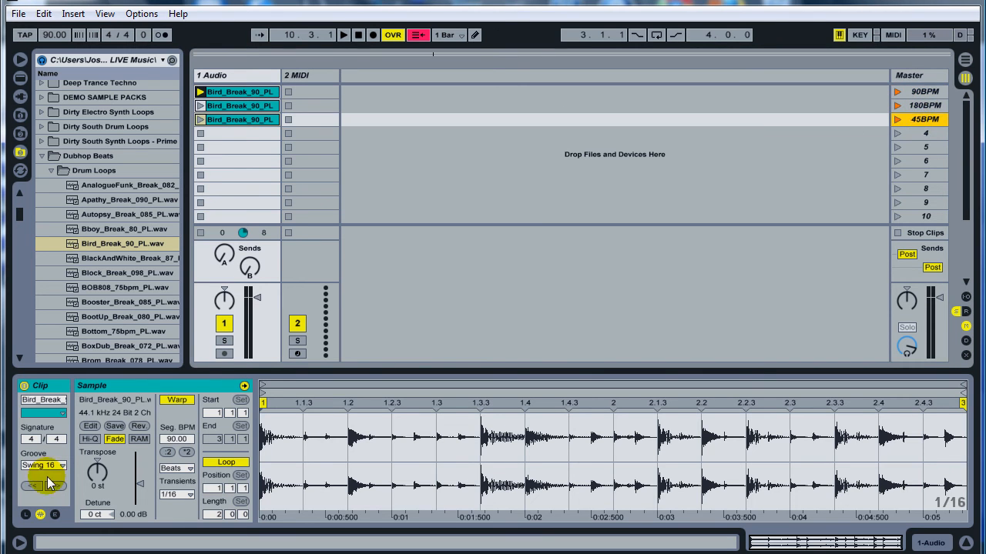
pyautogui.click(893, 34)
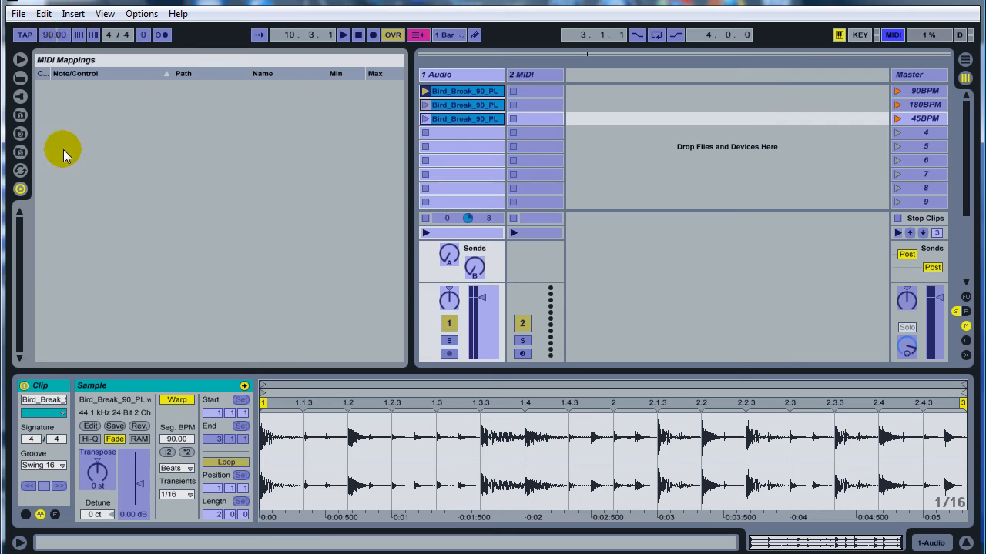
pyautogui.moveTo(43, 12)
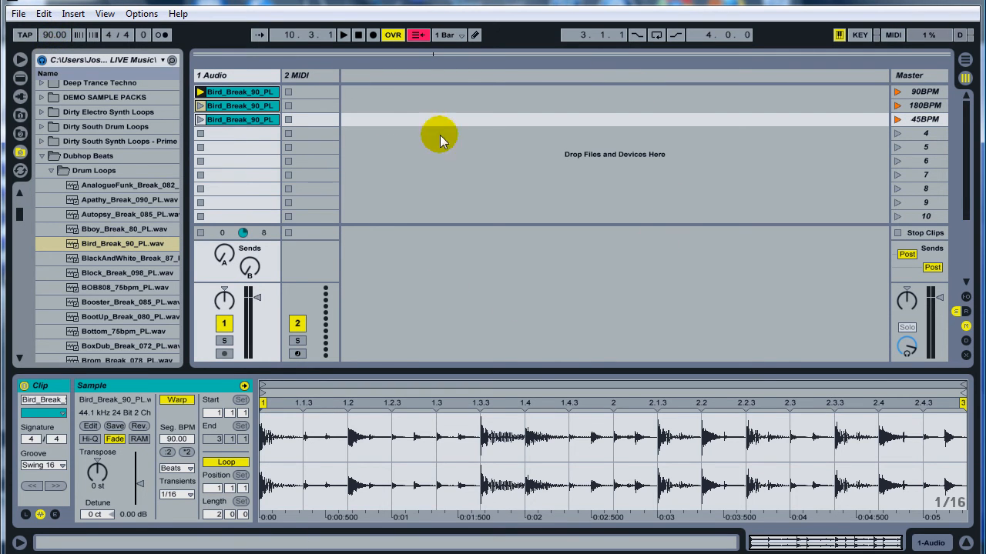
pyautogui.moveTo(218, 277)
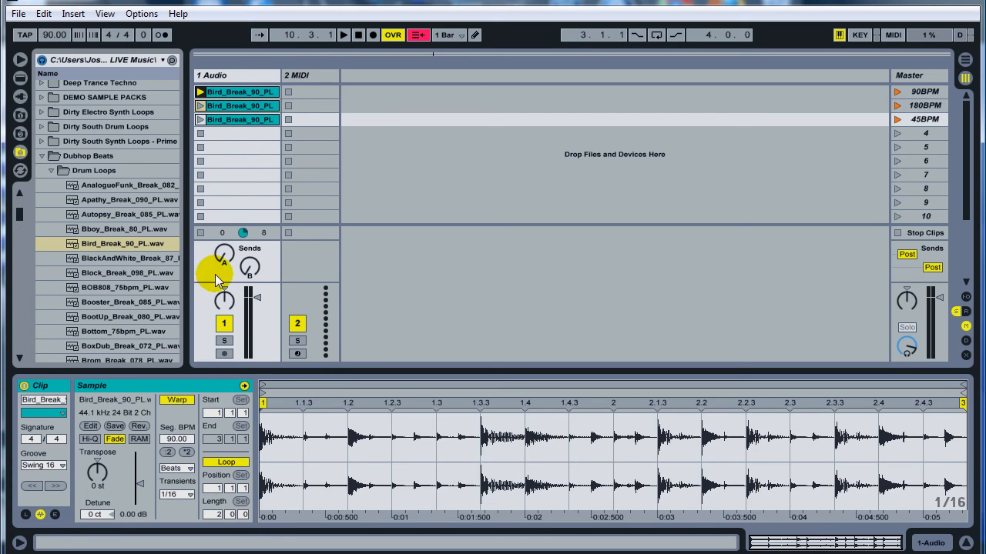
pyautogui.moveTo(219, 151)
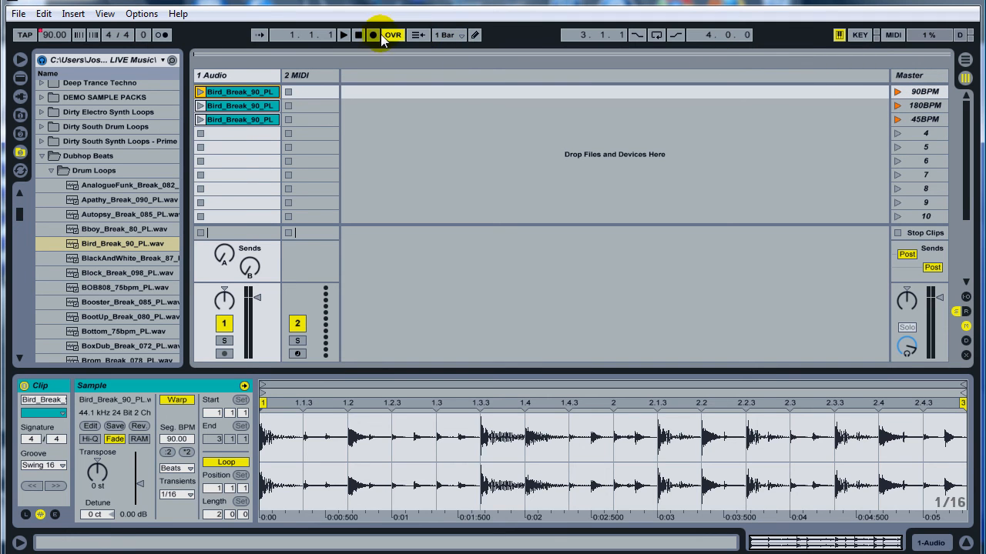
# Record into the arrangement while launching scenes 90BPM, 180BPM, 90BPM, then stop
pyautogui.click(372, 34)
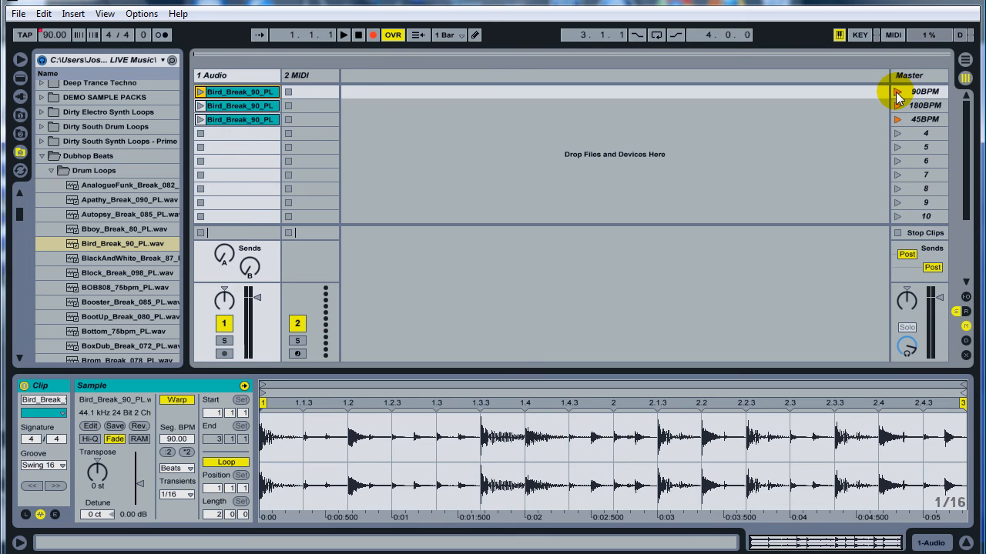
pyautogui.click(896, 93)
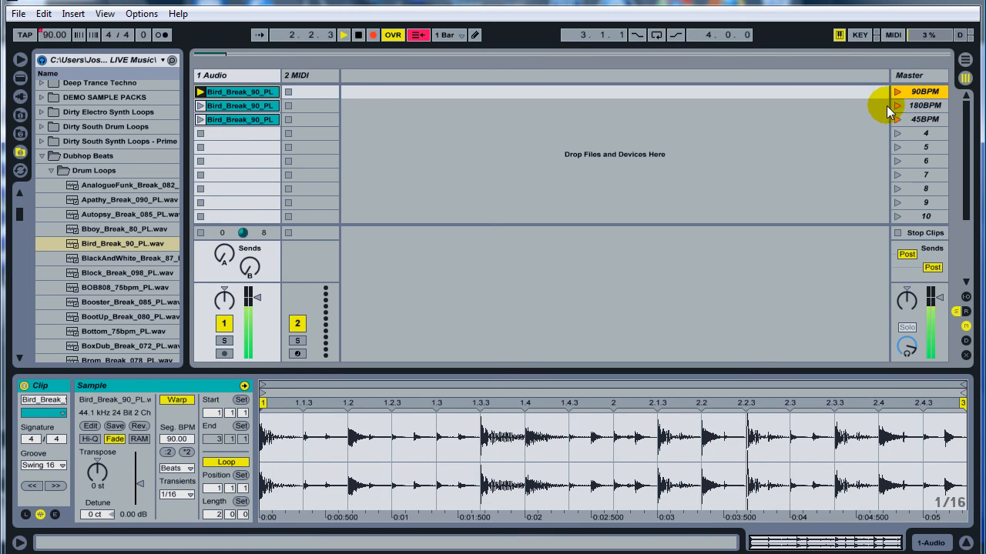
pyautogui.click(896, 104)
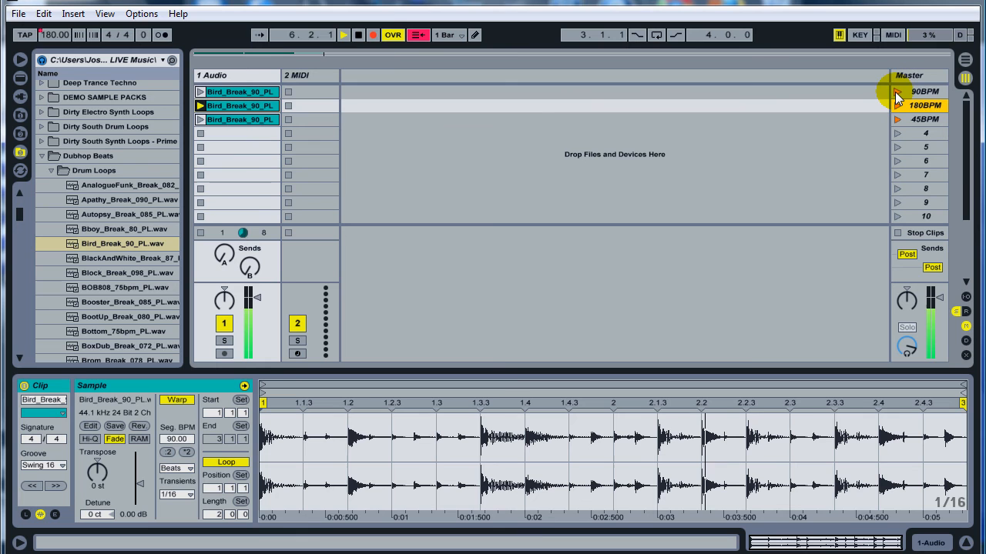
pyautogui.click(896, 92)
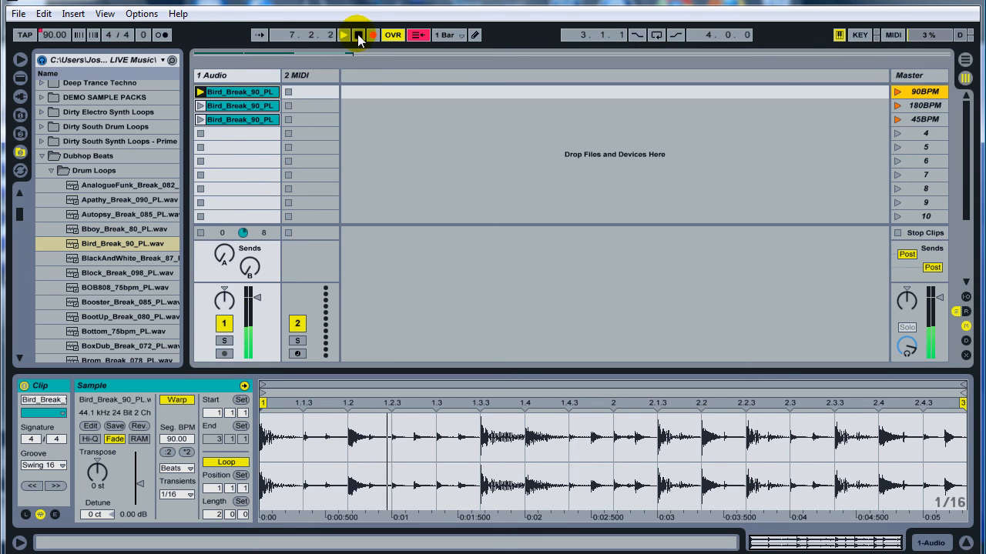
pyautogui.click(357, 34)
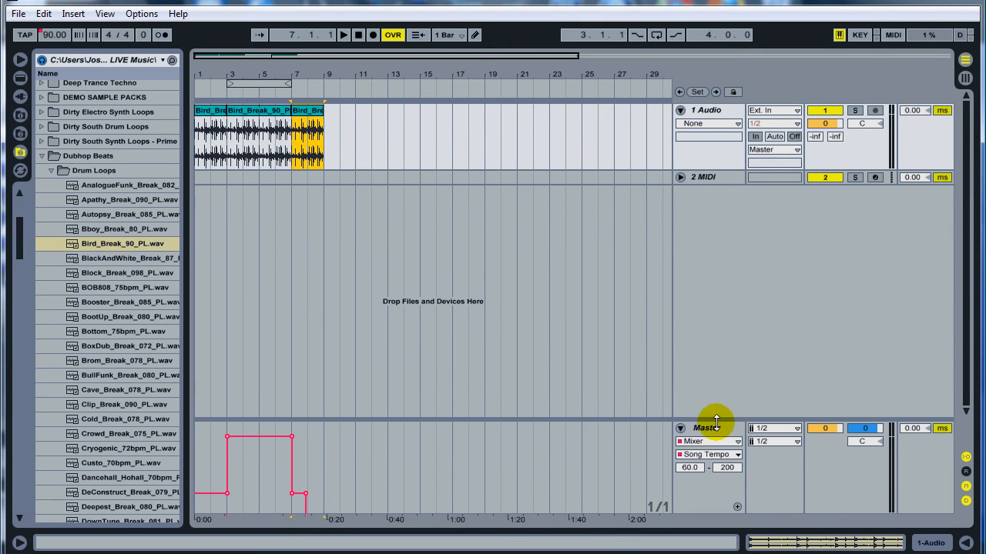
pyautogui.moveTo(732, 454)
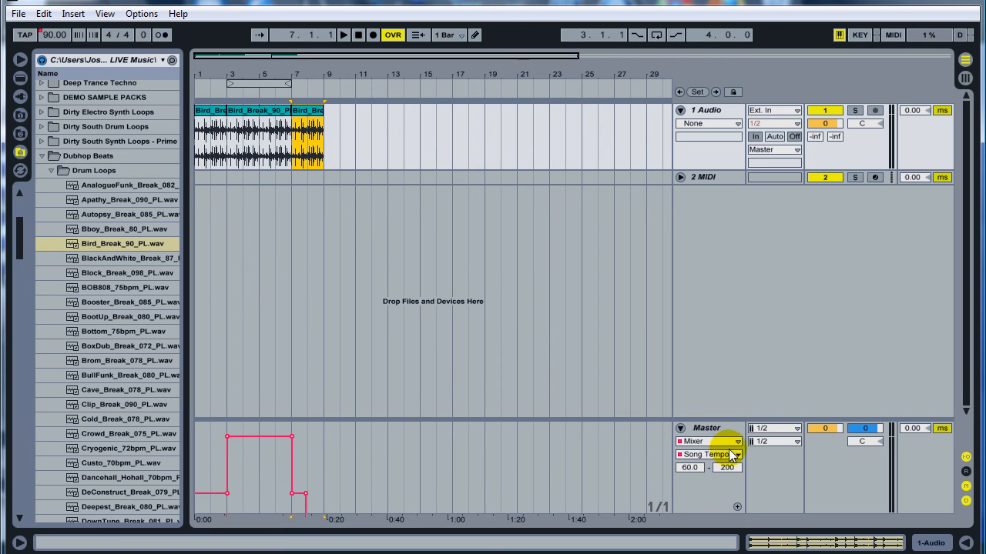
# Display the Mixer > Song Tempo automation on the arrangement's Master lane
pyautogui.click(736, 440)
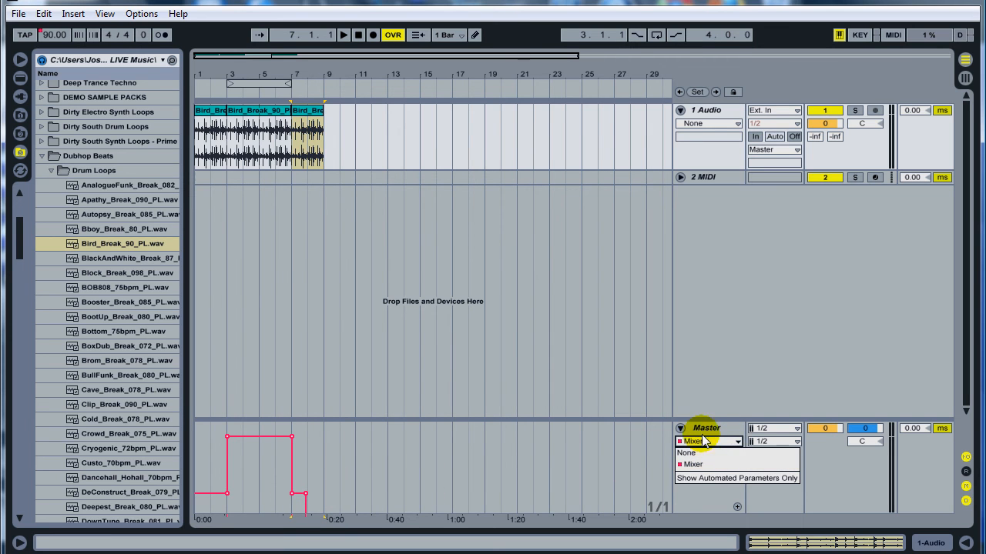
pyautogui.click(693, 465)
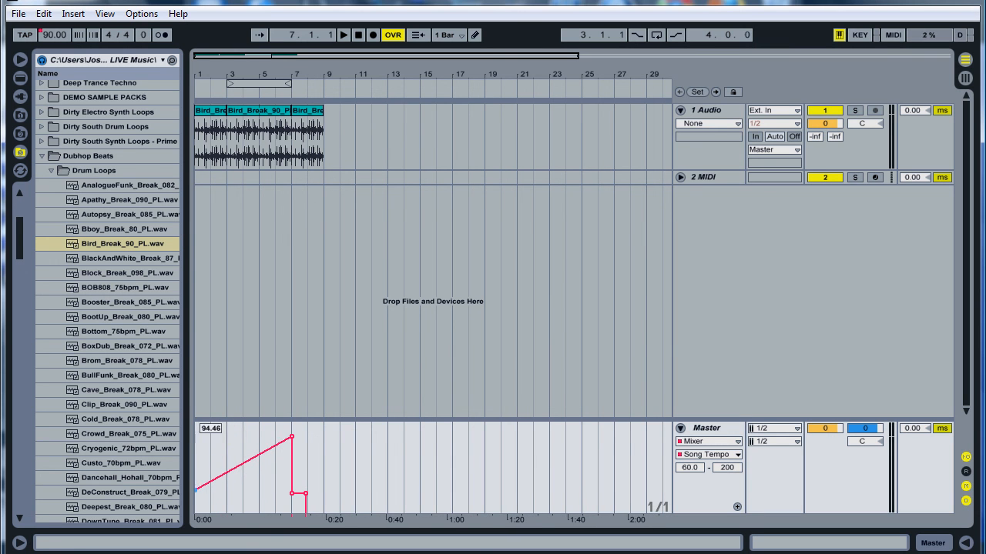
# Play the take and drag the red tempo breakpoints toward a steady rising ramp
pyautogui.click(343, 34)
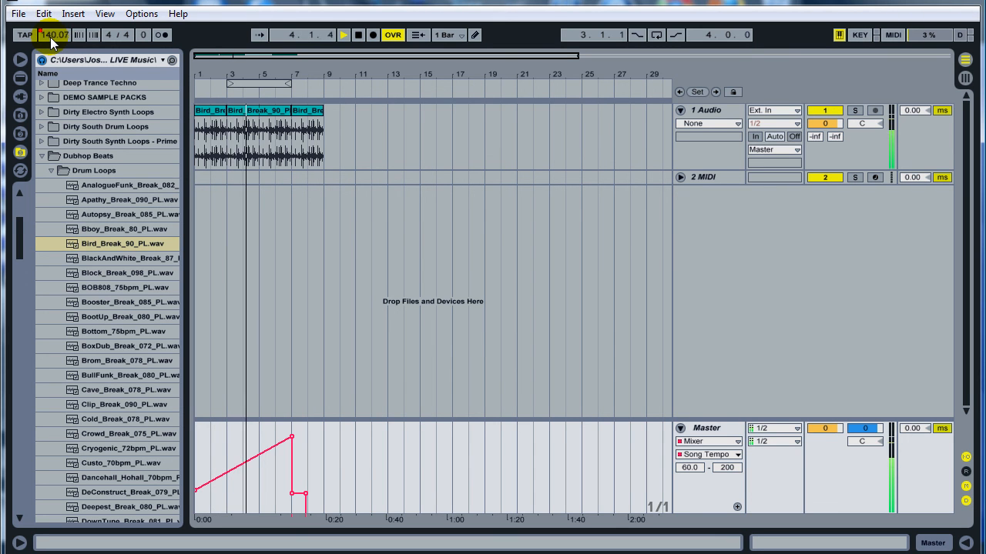
pyautogui.click(24, 34)
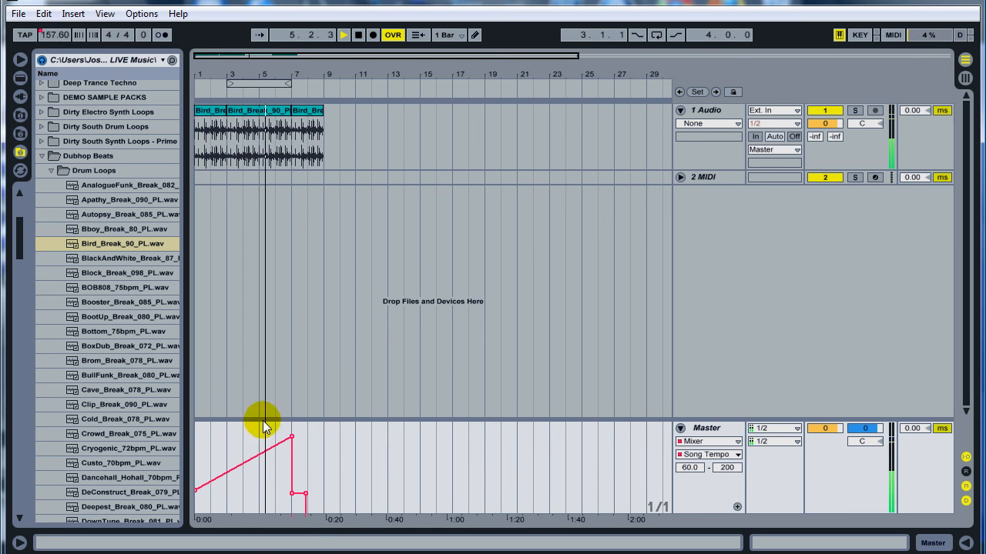
pyautogui.moveTo(265, 423); pyautogui.dragTo(291, 438)
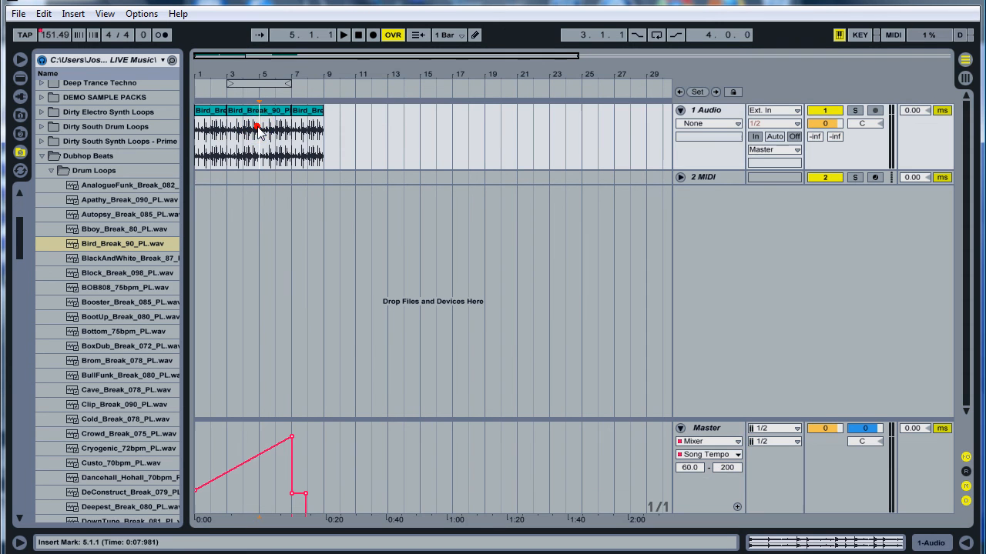
# Set the song tempo back to 90 and play the arrangement so the drums follow the ramp
pyautogui.click(270, 135)
pyautogui.write('90')
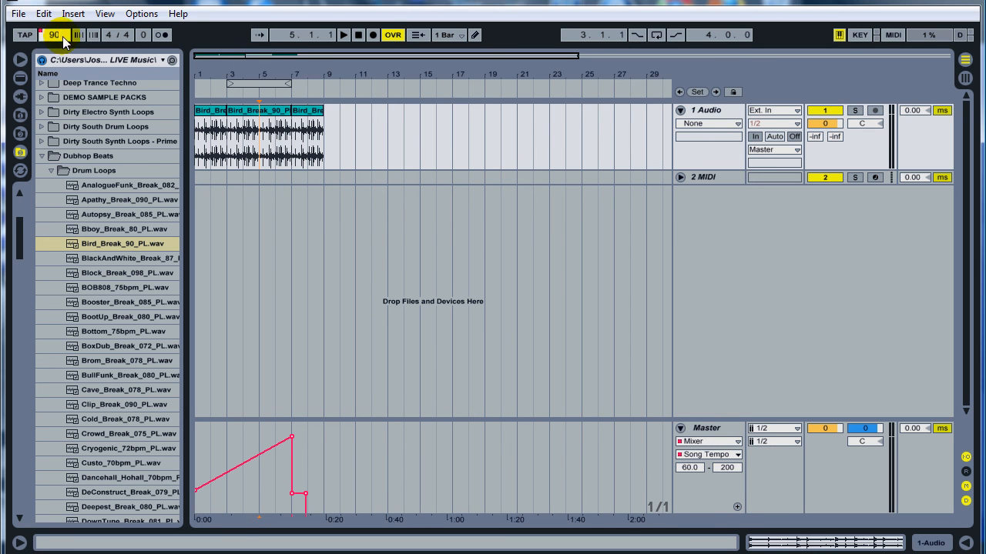
pyautogui.click(344, 34)
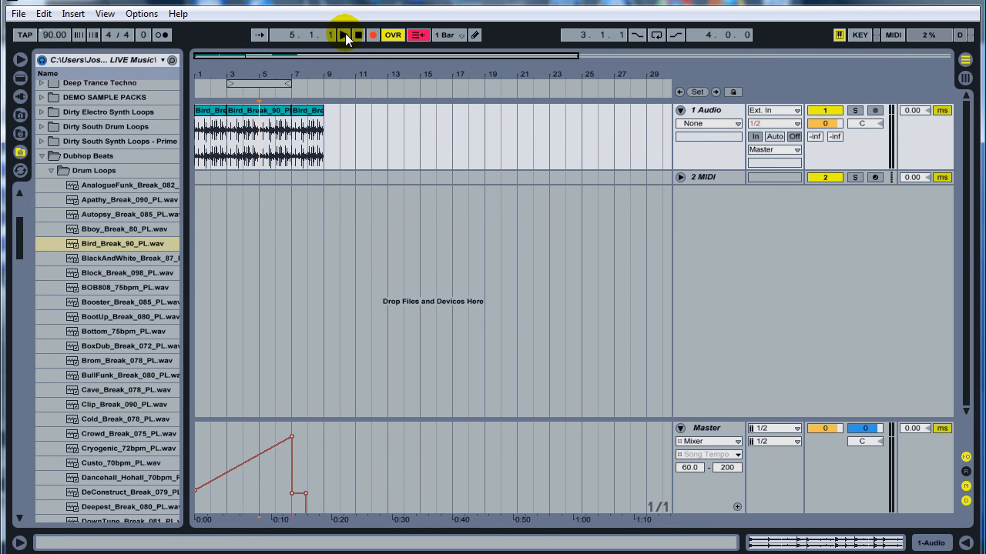
pyautogui.click(345, 34)
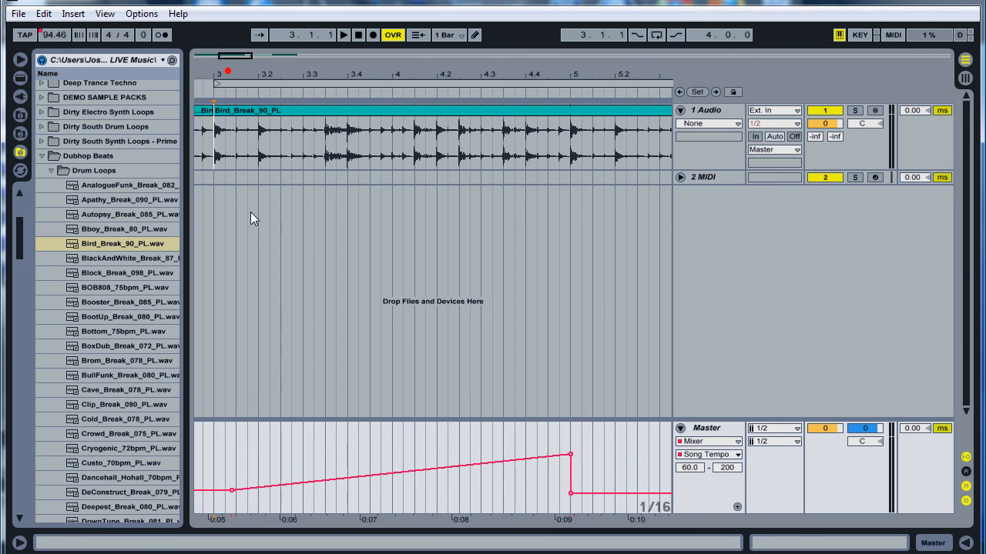
pyautogui.click(357, 450)
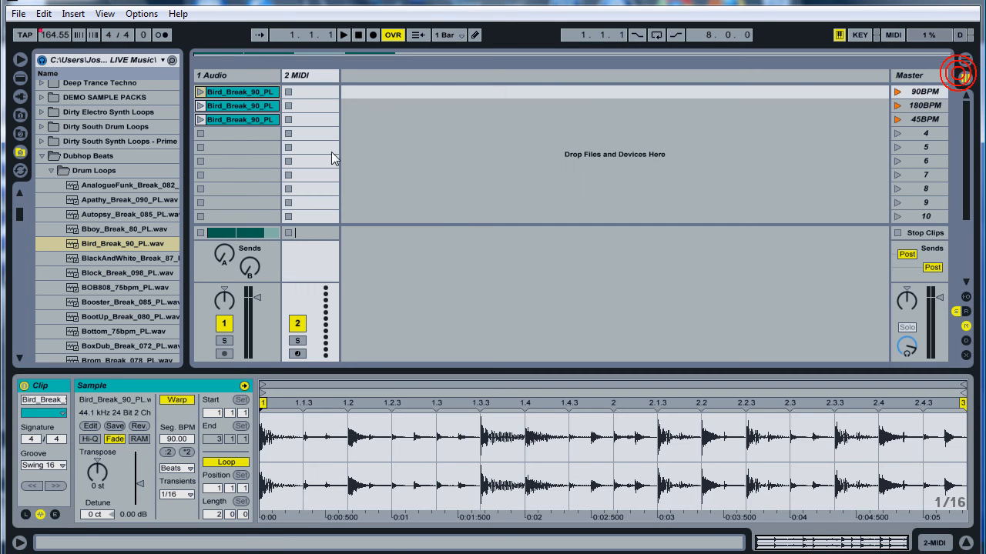
# Select bars 1–9 across all arrangement tracks including the tempo line and play them
pyautogui.click(296, 73)
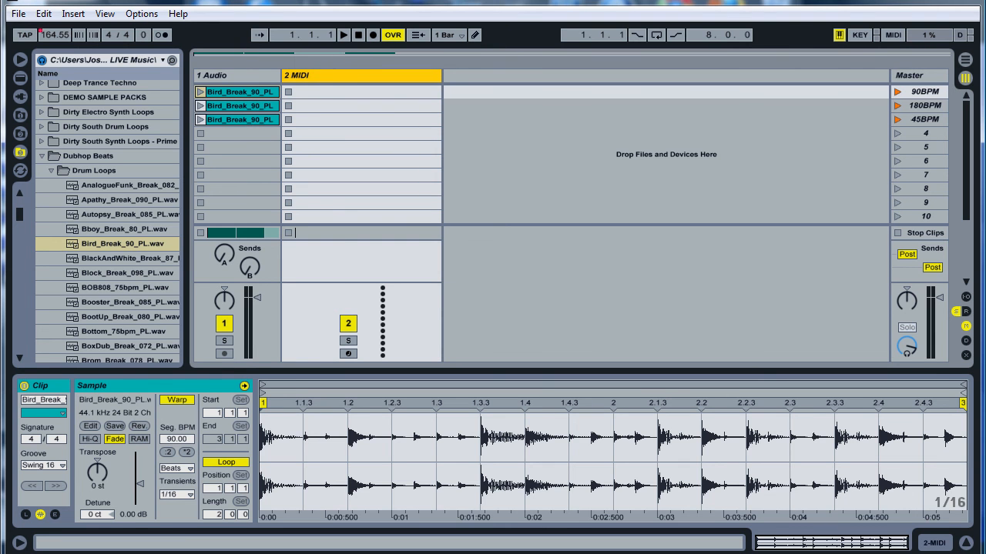
pyautogui.moveTo(477, 67)
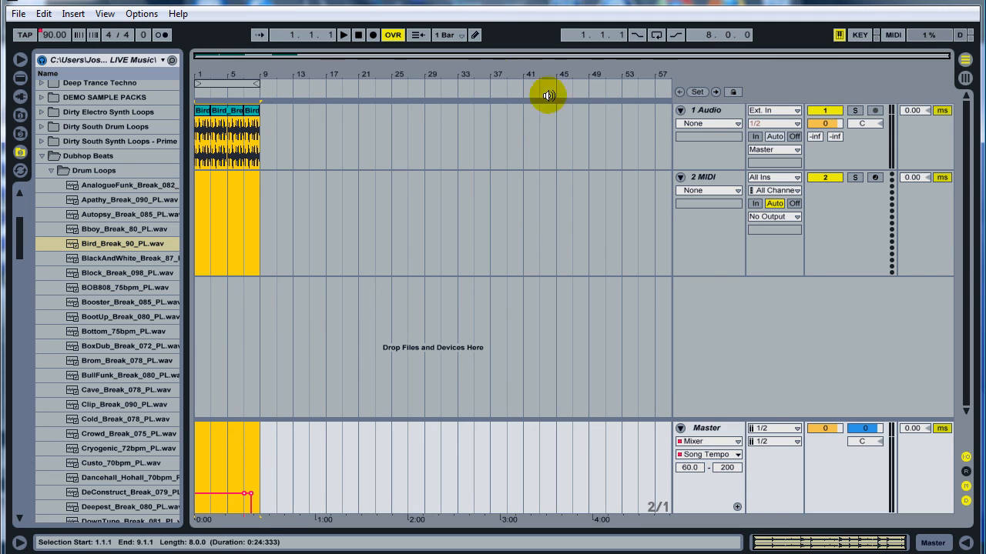
pyautogui.click(357, 34)
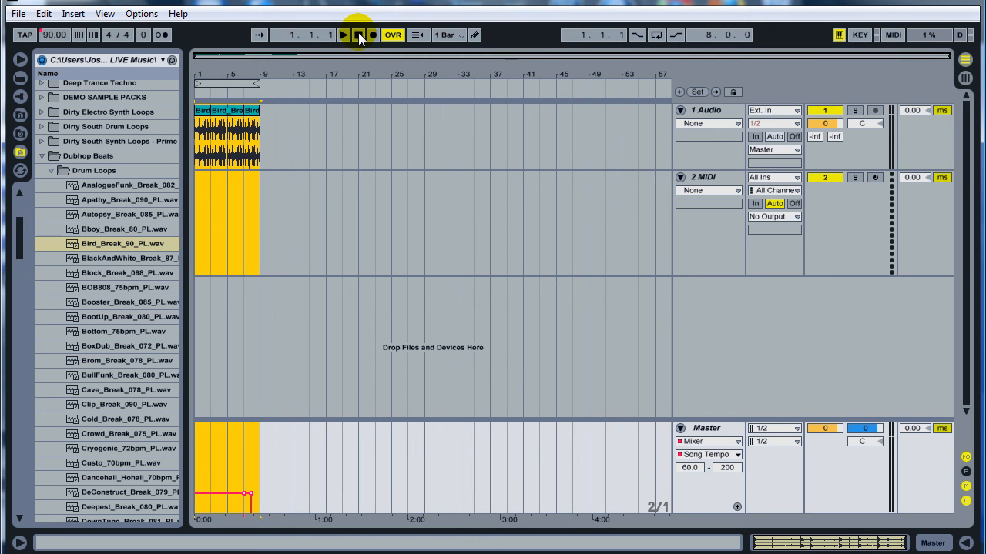
pyautogui.click(343, 34)
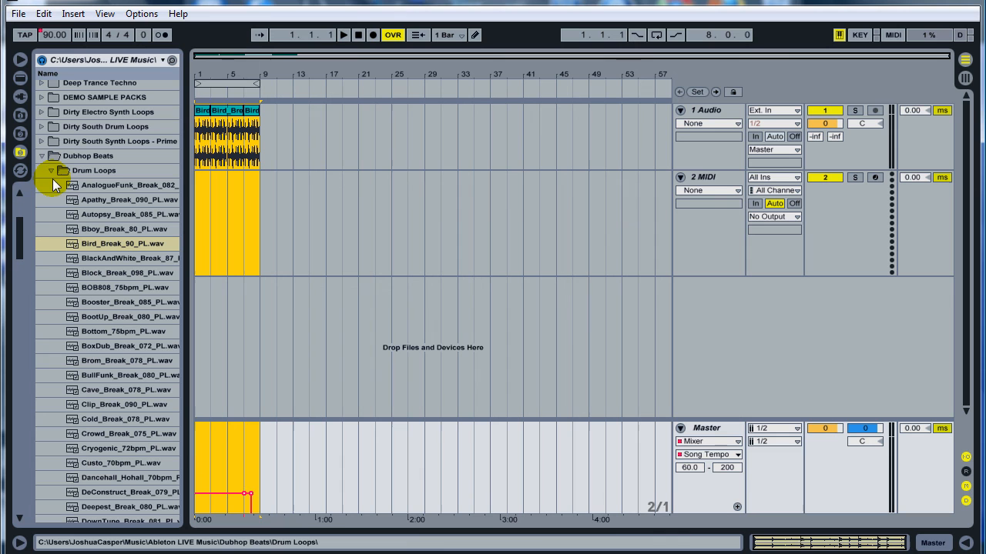